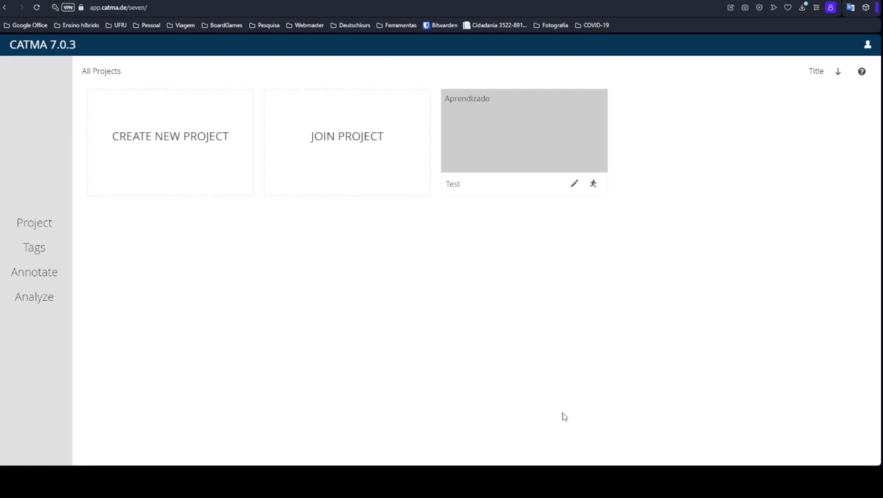
mouse_move(254, 235)
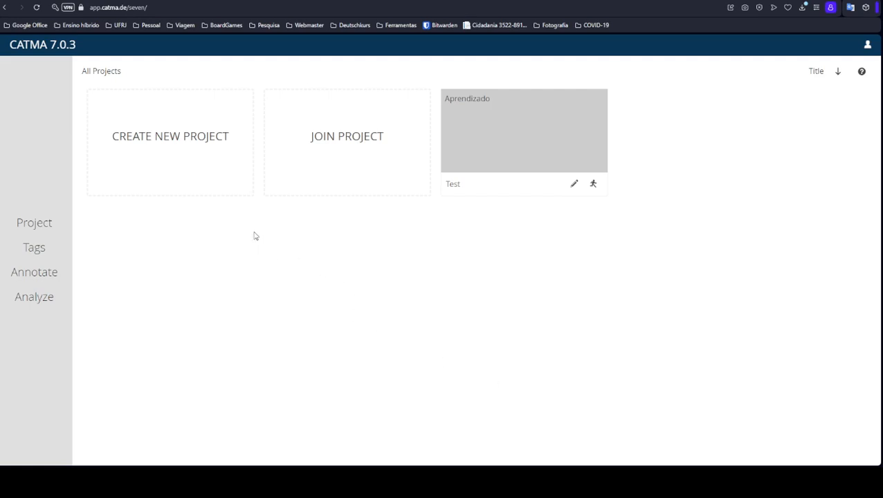
mouse_move(279, 273)
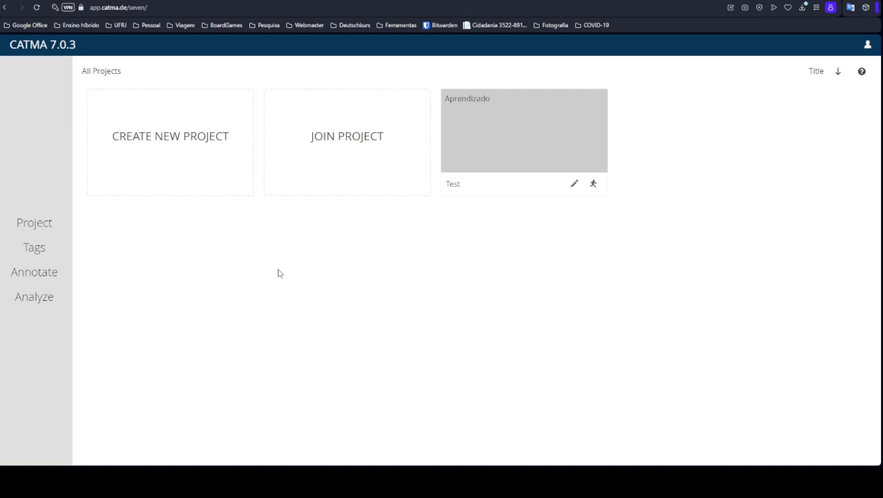
mouse_move(288, 266)
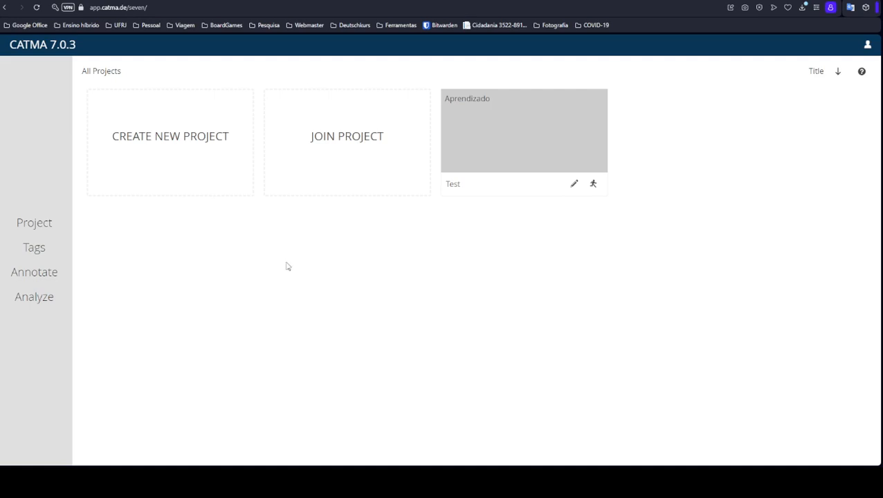
mouse_move(183, 161)
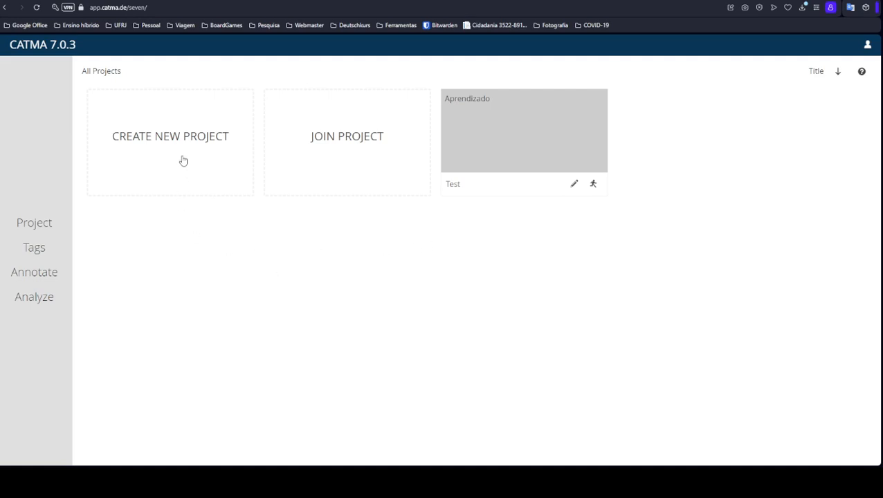
mouse_move(691, 184)
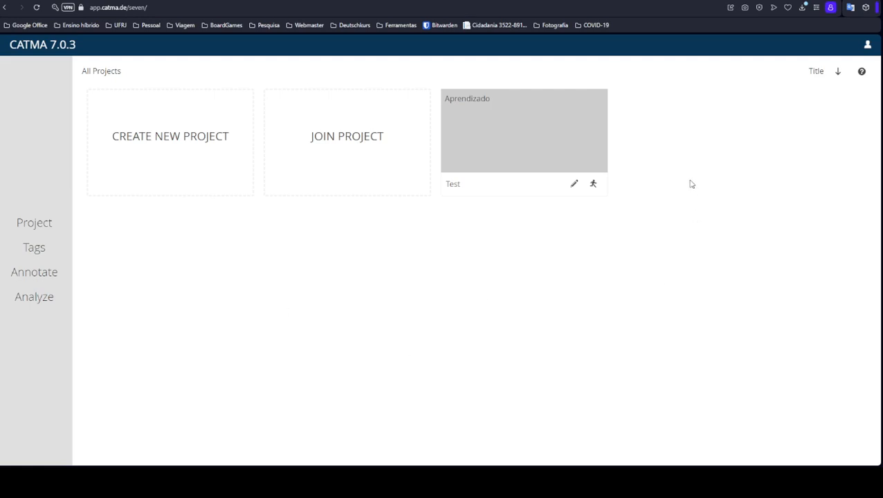
mouse_move(357, 334)
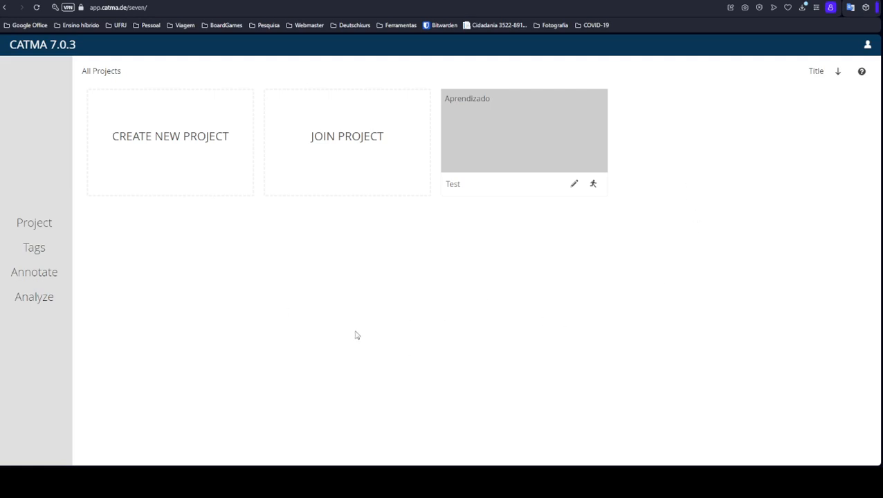
mouse_move(177, 162)
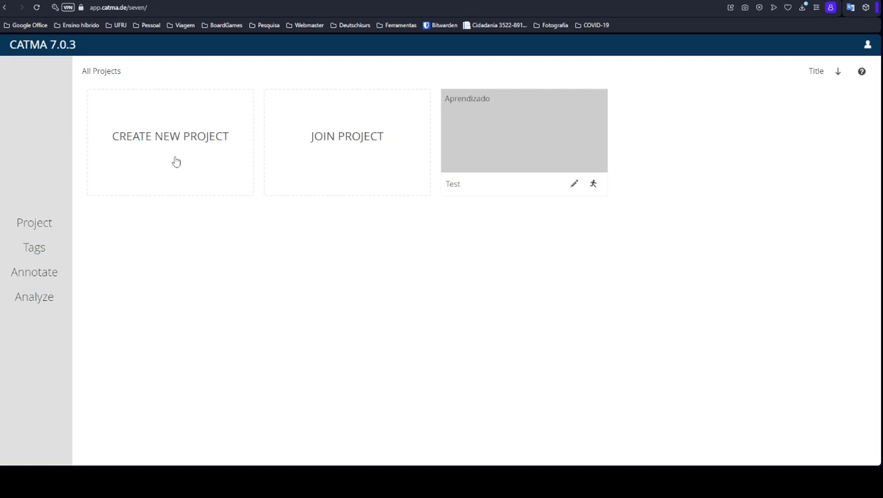
Start a new project named 'Test project' with description 'test for workshop 2023'.
left_click(170, 136)
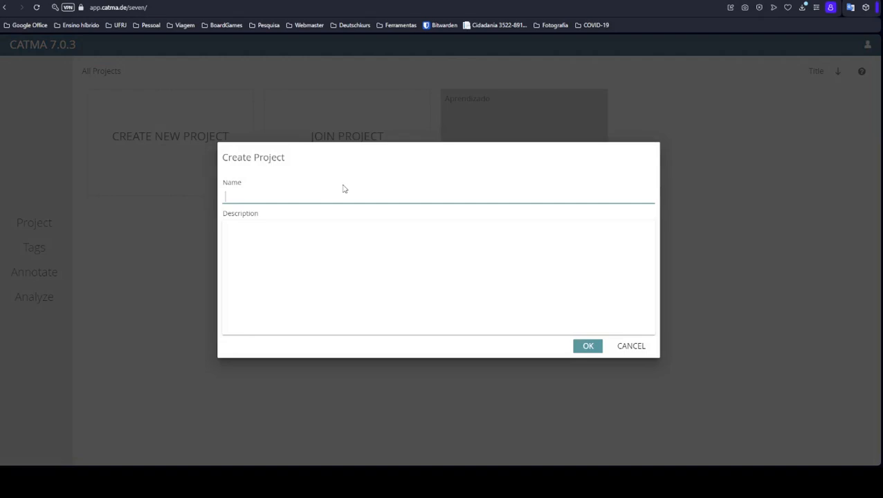
type("Test proj")
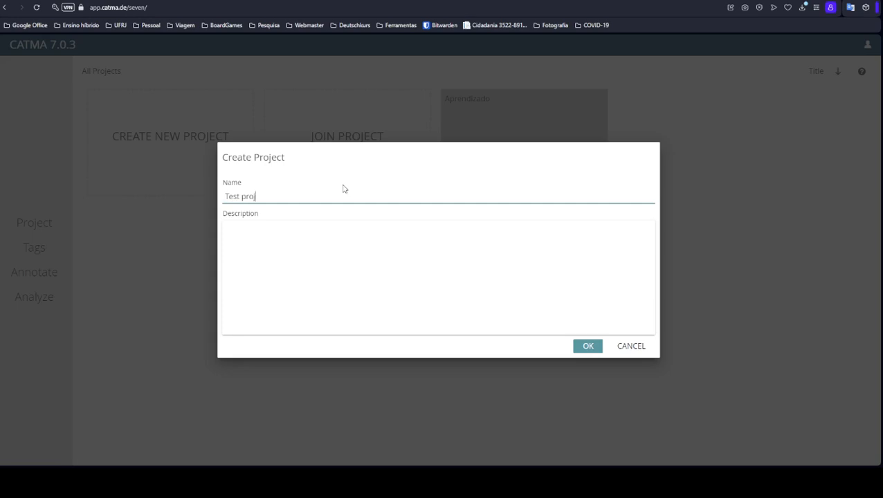
type("ect")
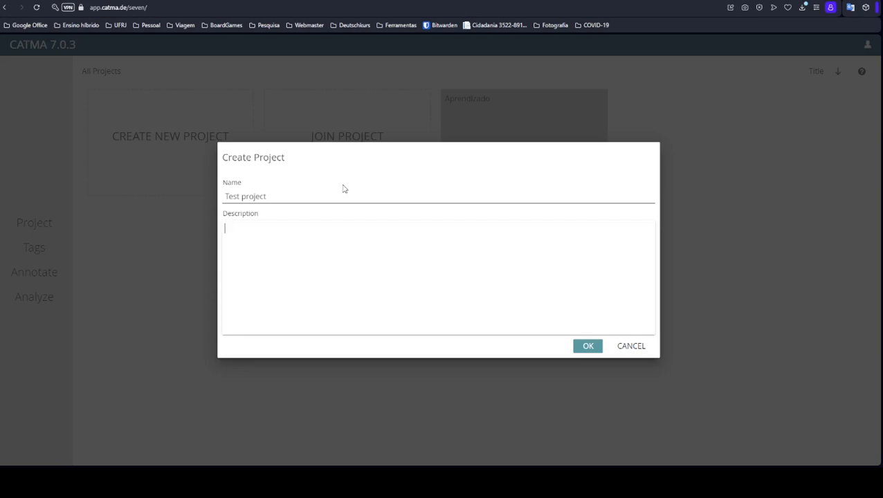
type("test")
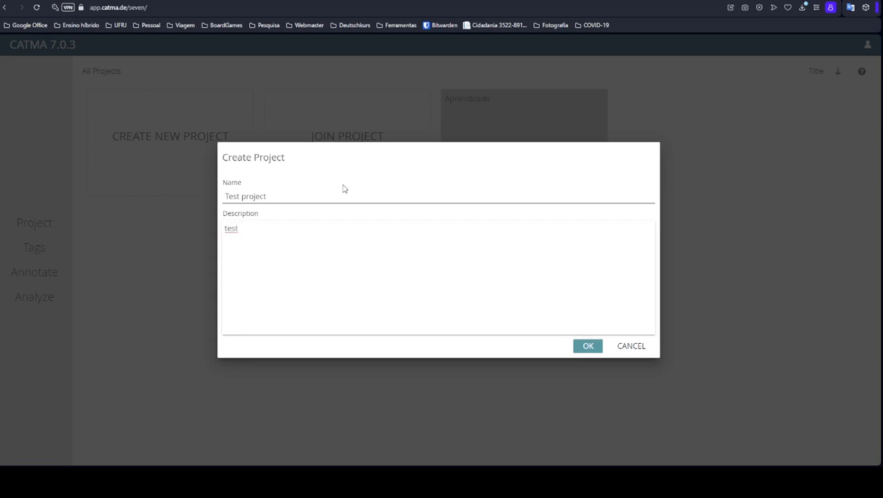
type("for wor")
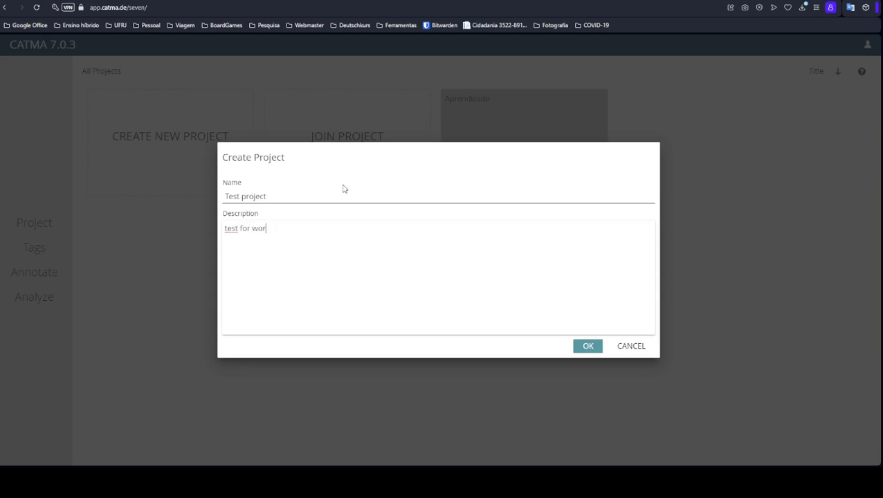
type("kshop 20223")
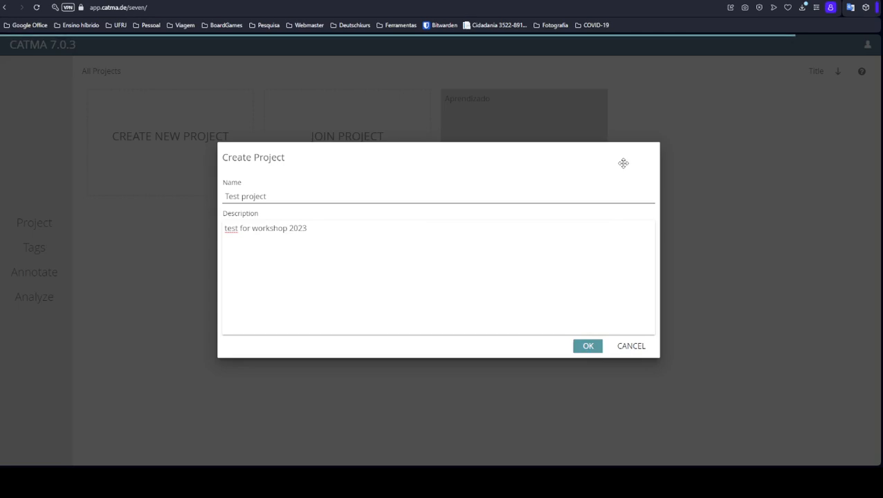
Confirm Test project's creation, then review its details and close the Edit Project dialog.
left_click(587, 346)
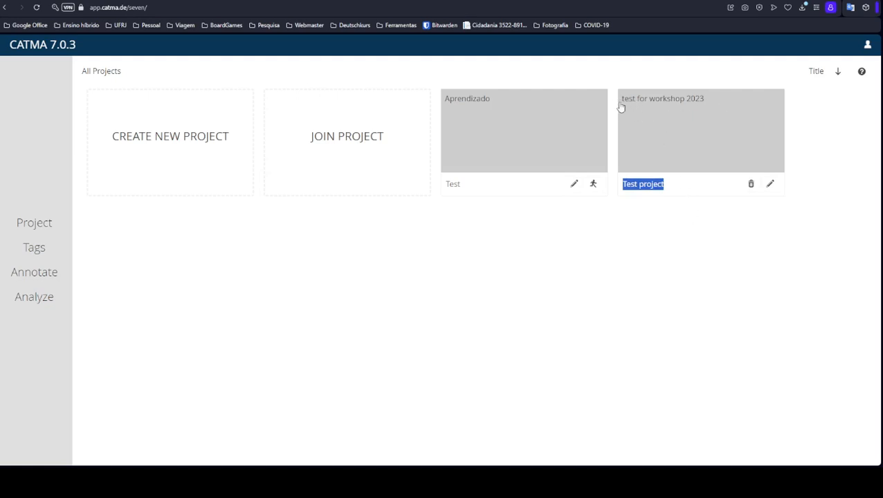
mouse_move(721, 144)
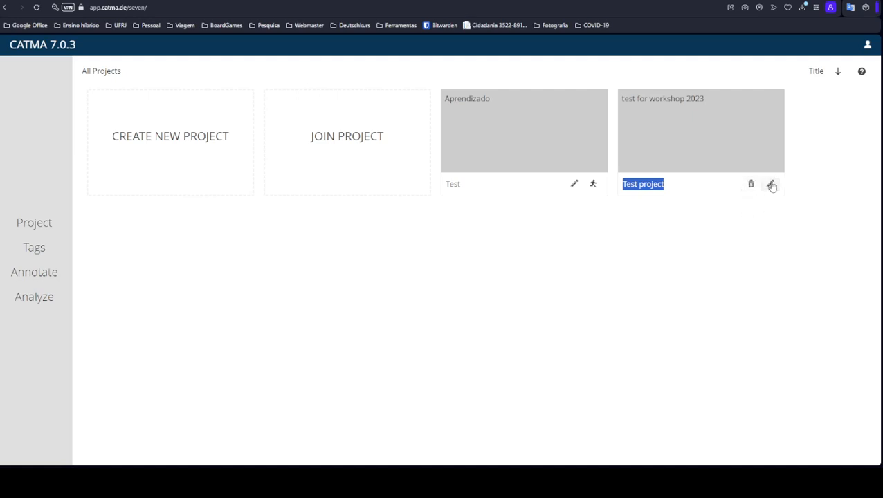
left_click(771, 184)
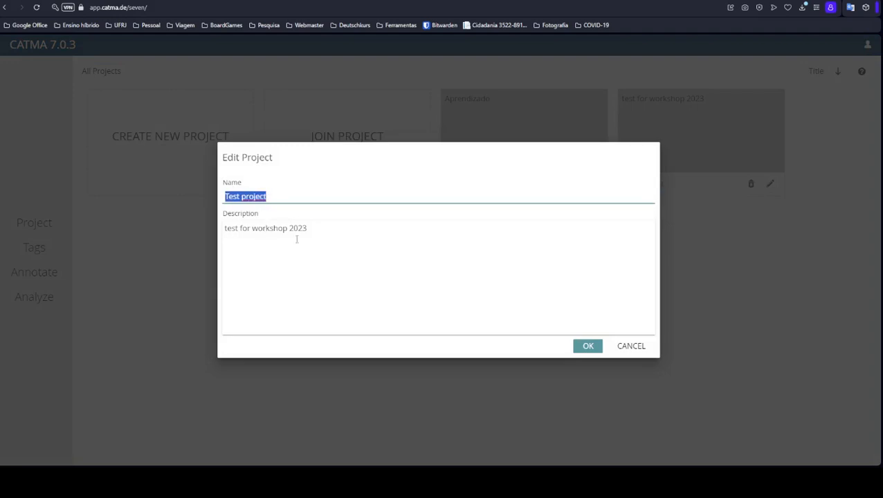
left_click(587, 346)
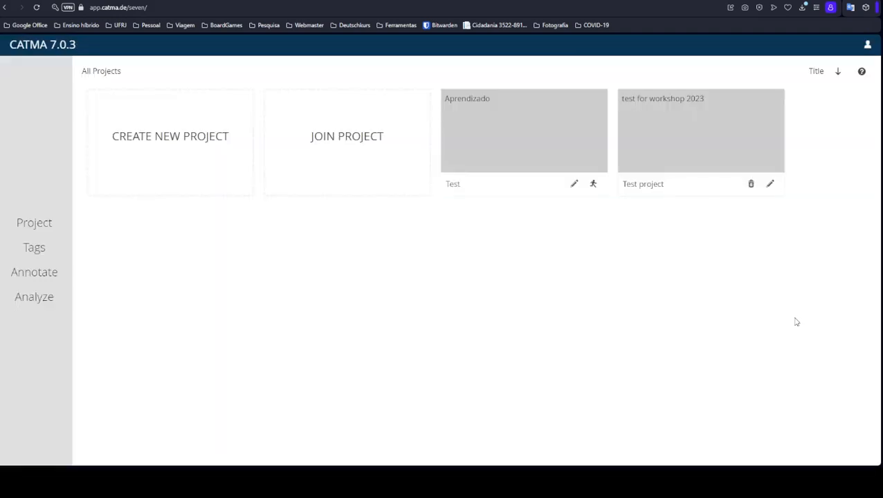
mouse_move(445, 271)
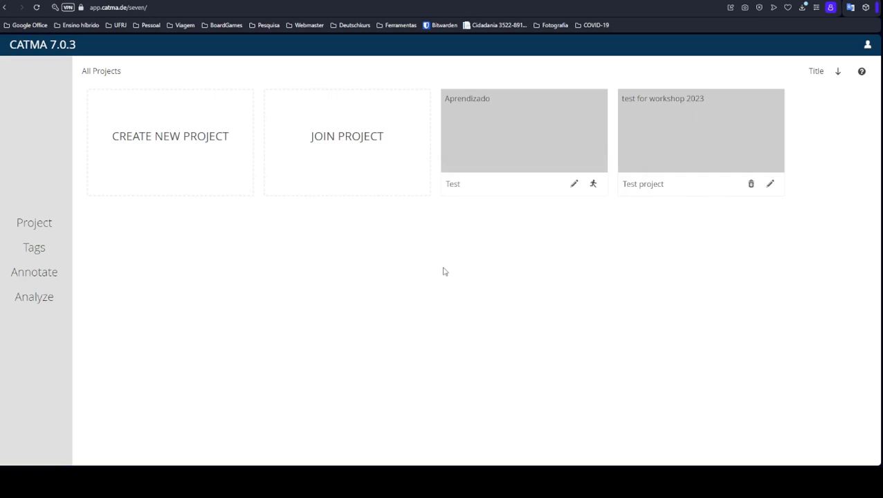
mouse_move(659, 135)
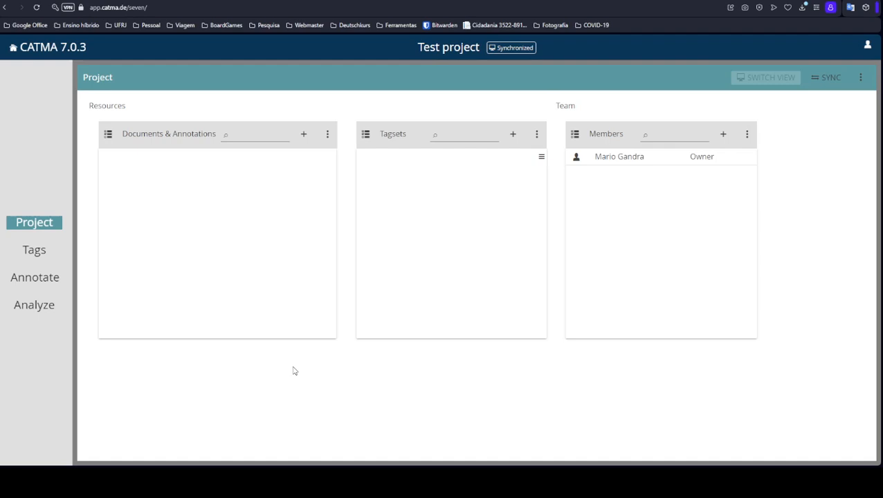
mouse_move(415, 68)
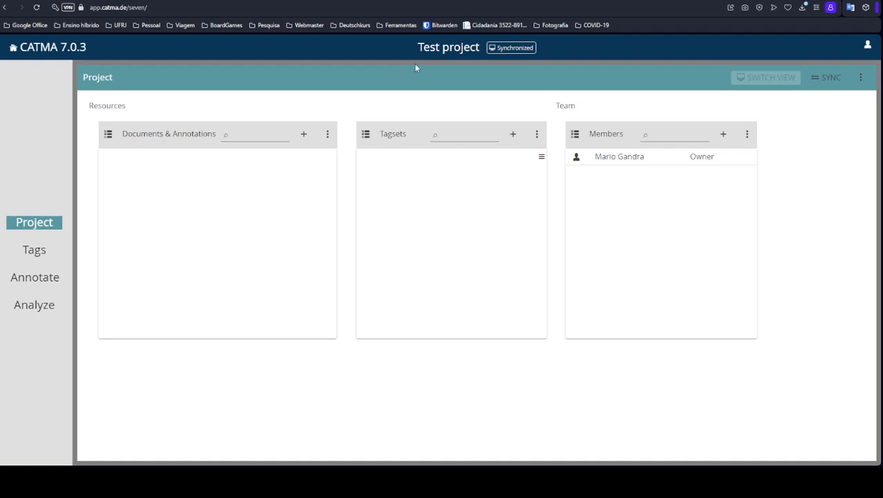
mouse_move(479, 52)
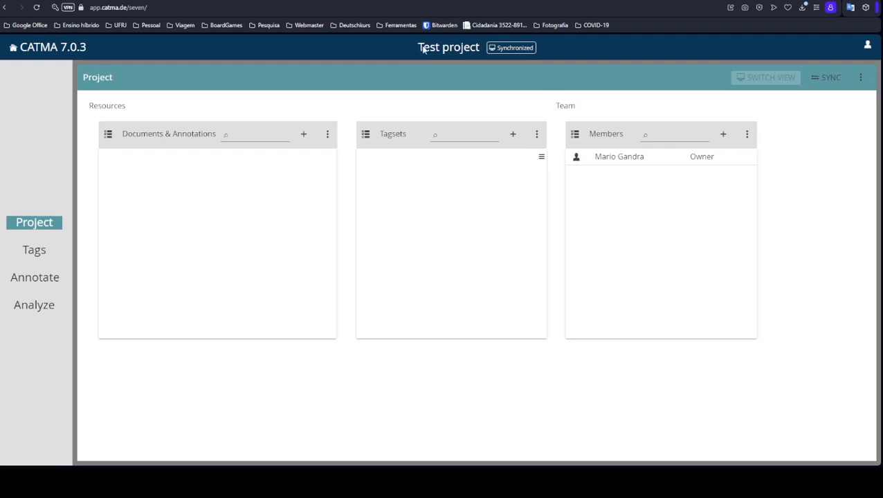
mouse_move(477, 55)
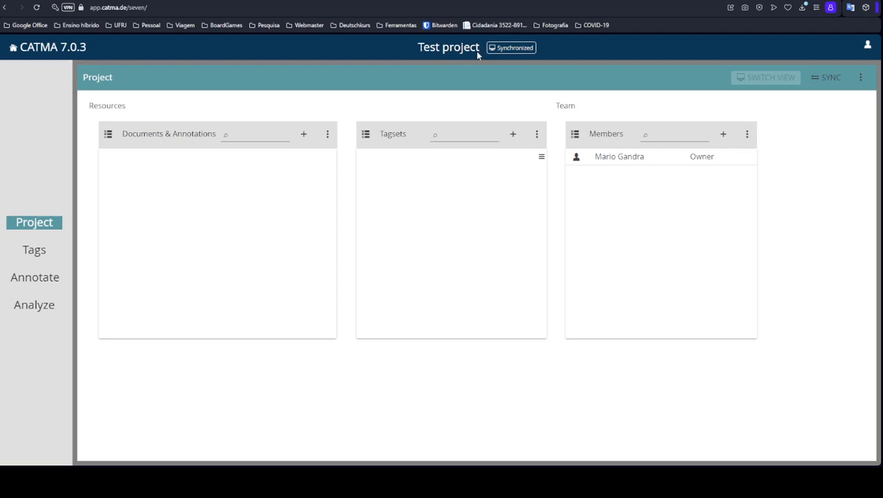
mouse_move(120, 229)
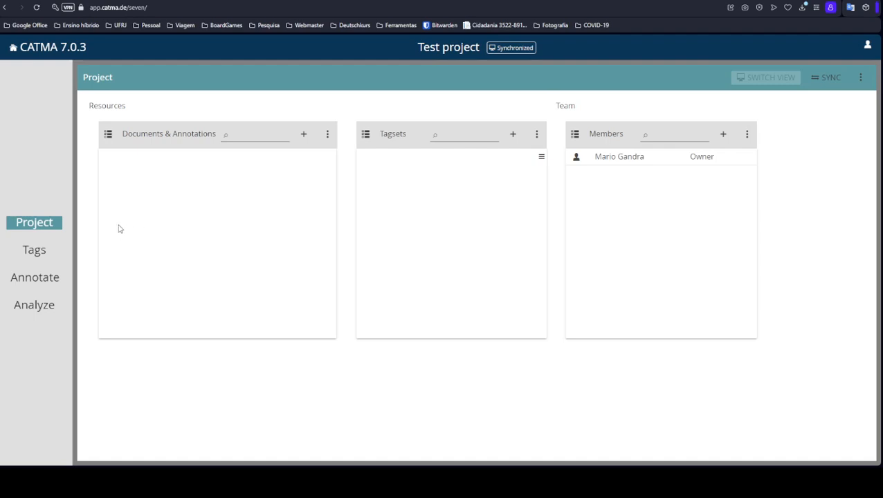
mouse_move(39, 203)
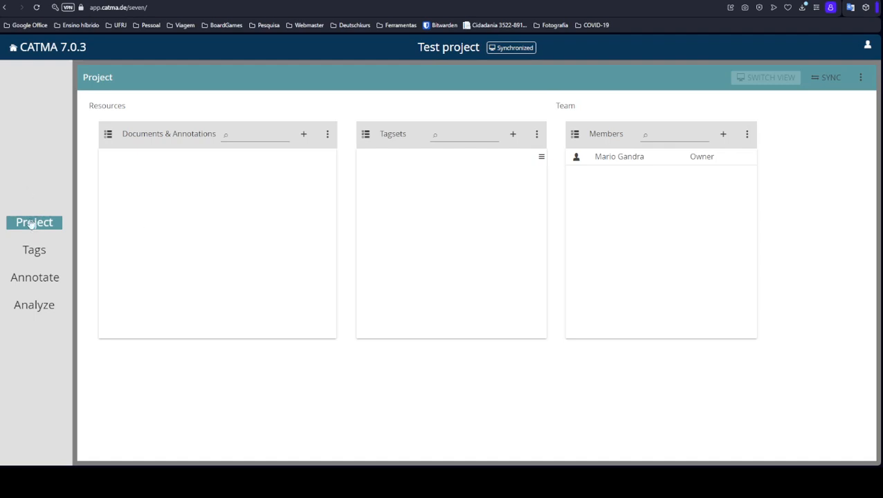
mouse_move(34, 250)
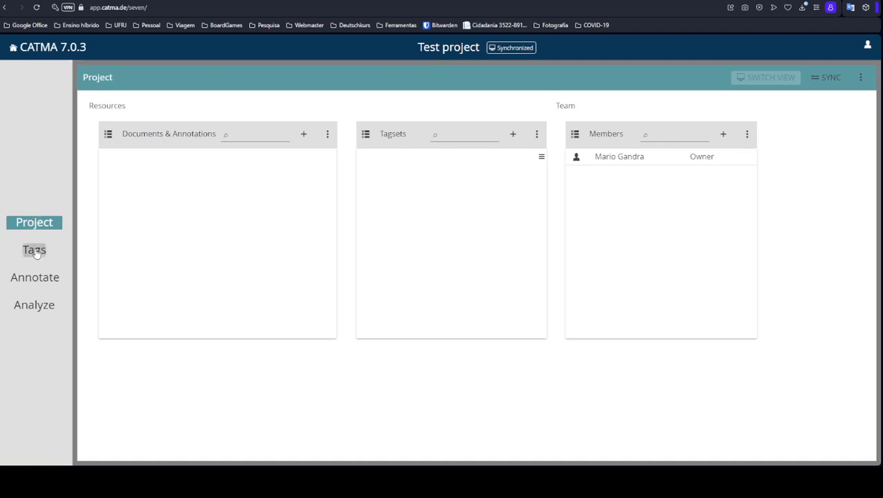
Visit the Tags and Analyze pages, then open the Test project overview.
left_click(34, 250)
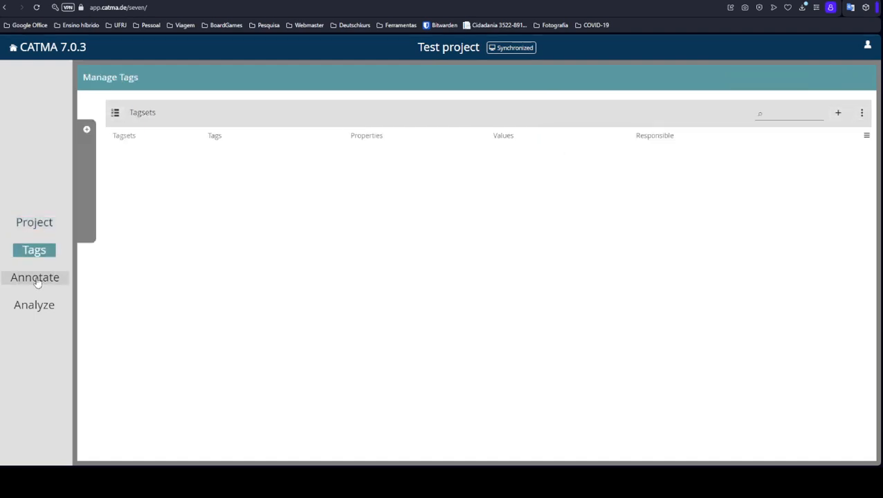
left_click(34, 304)
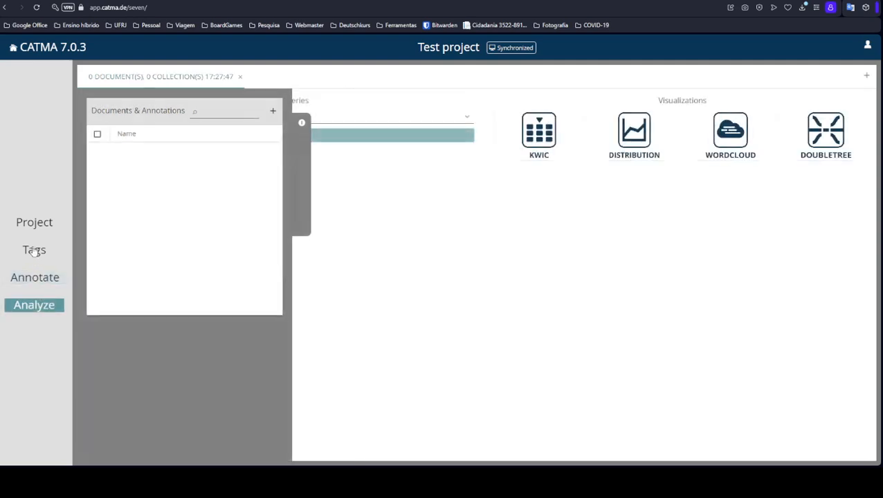
left_click(33, 222)
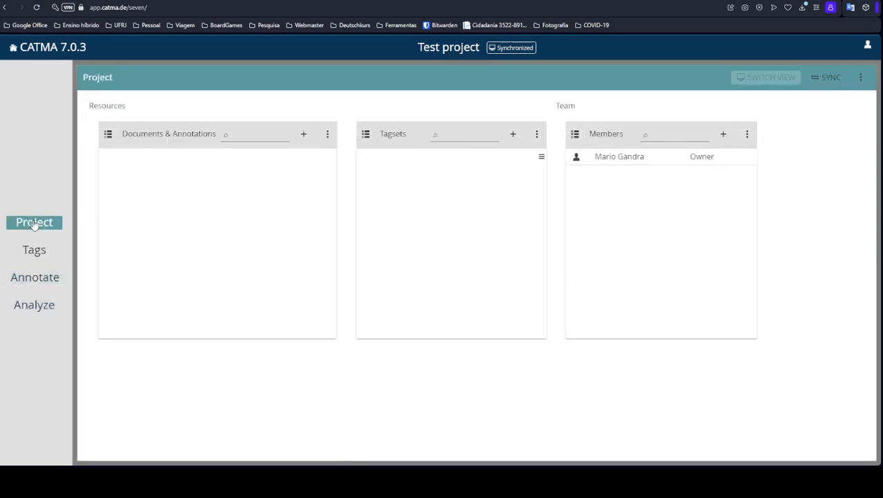
mouse_move(414, 108)
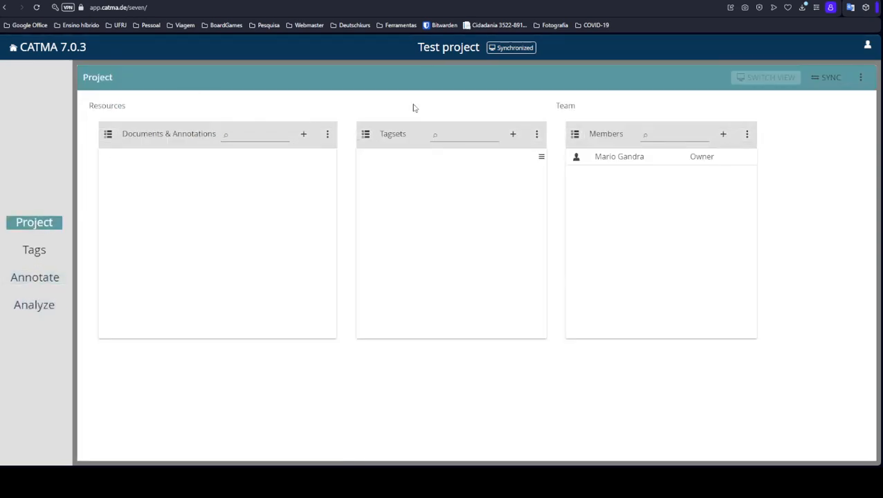
mouse_move(193, 128)
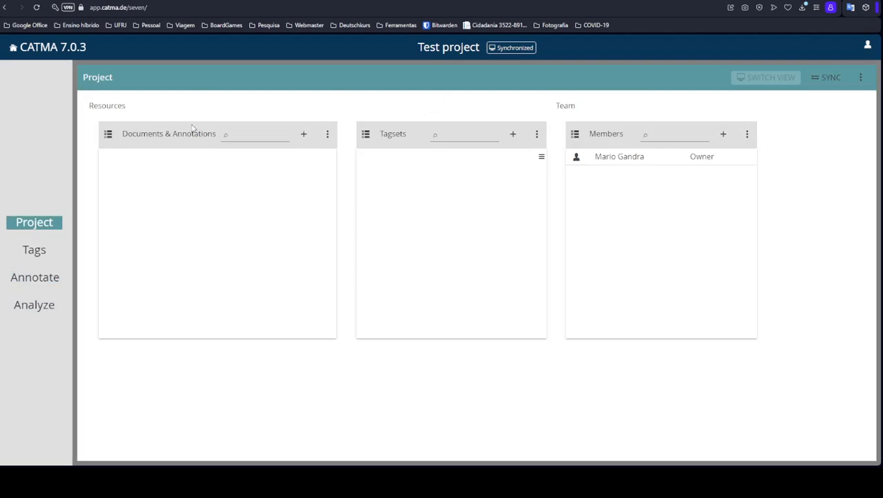
mouse_move(579, 304)
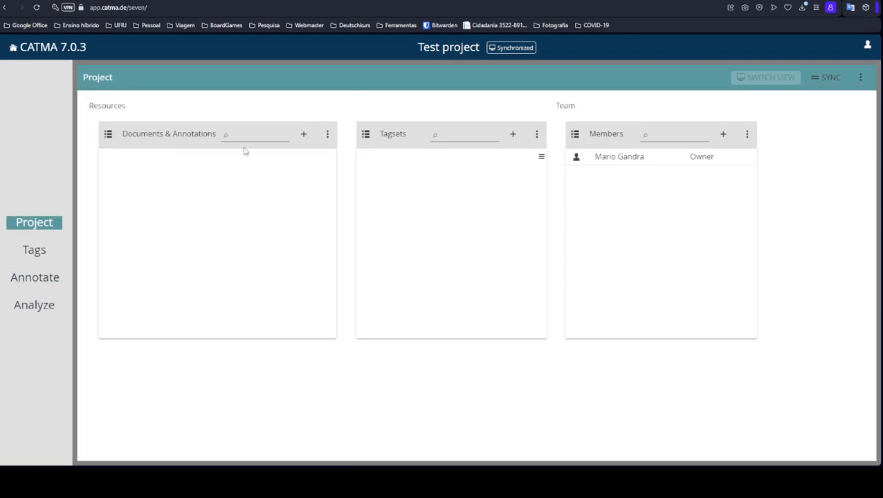
mouse_move(400, 244)
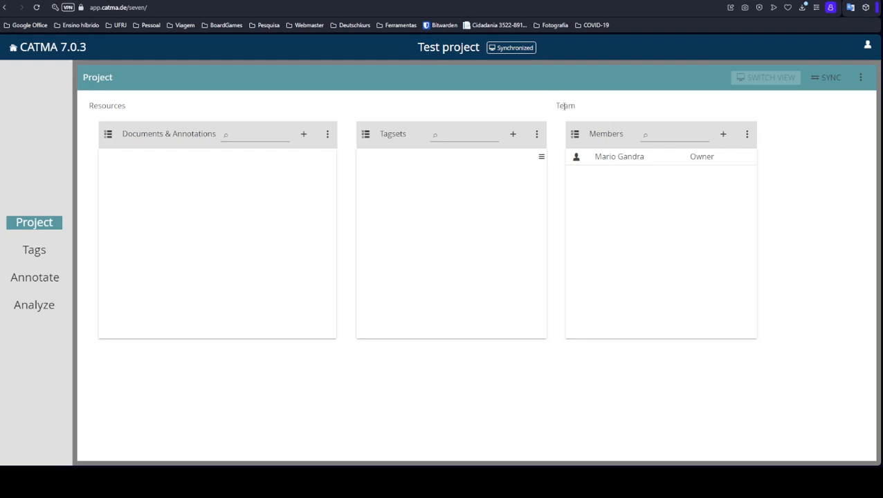
double_click(565, 105)
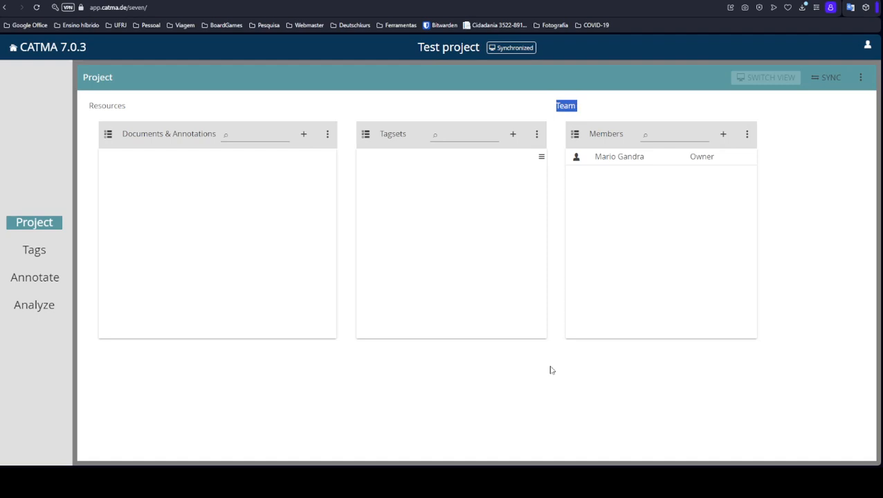
mouse_move(357, 405)
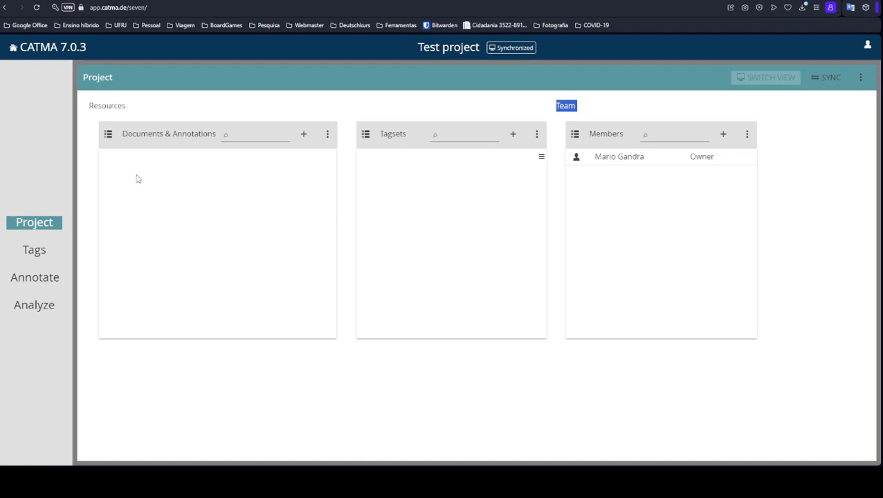
mouse_move(166, 240)
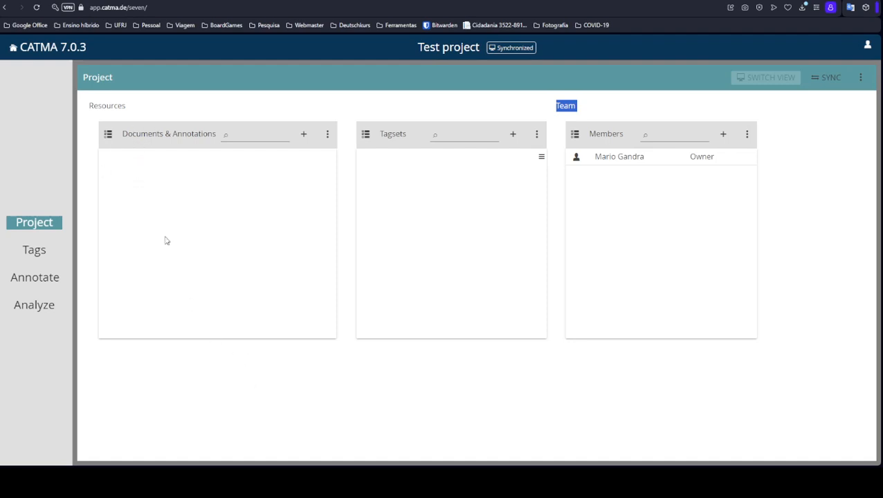
mouse_move(229, 115)
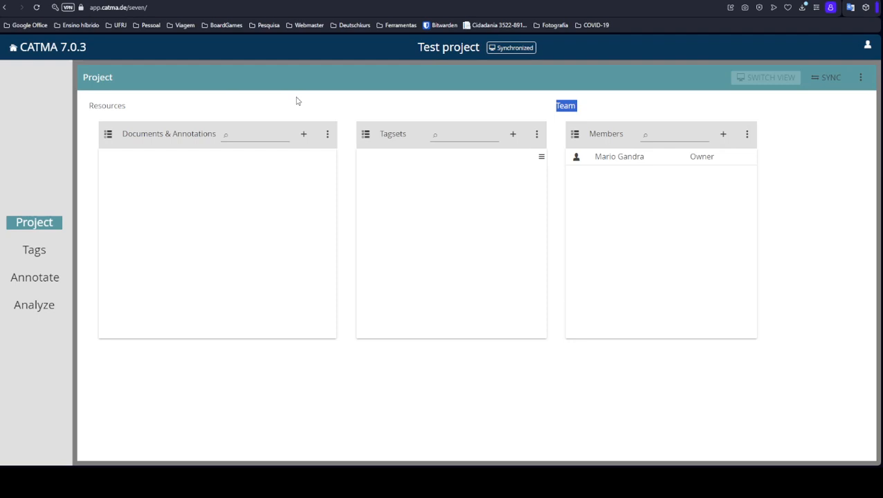
mouse_move(311, 106)
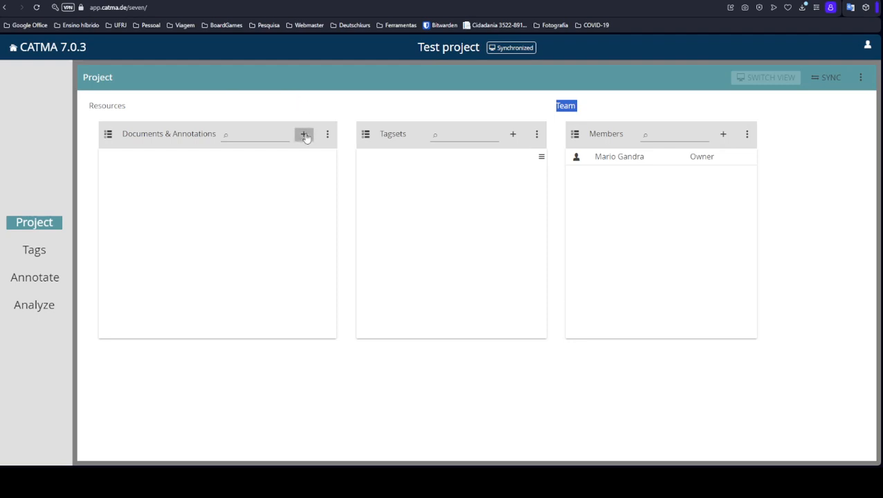
Add a document and upload 'O Captain! My Captain!, By Walt Whitman.docx'.
left_click(304, 134)
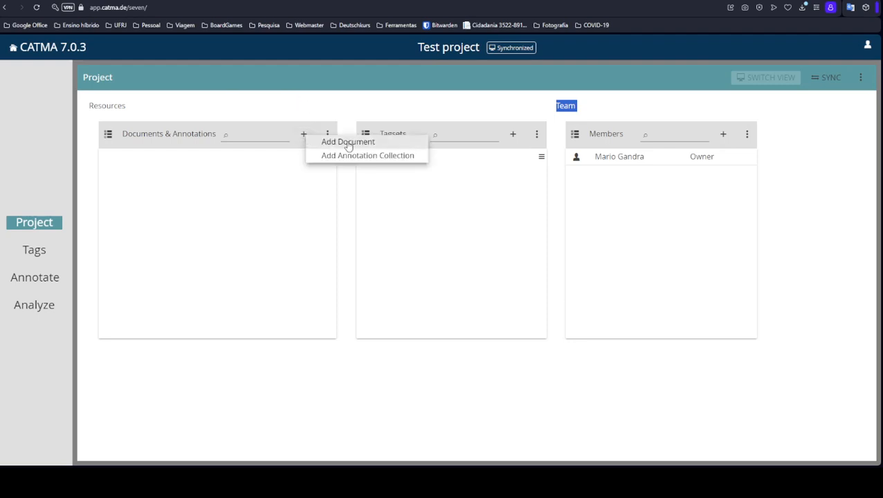
left_click(347, 141)
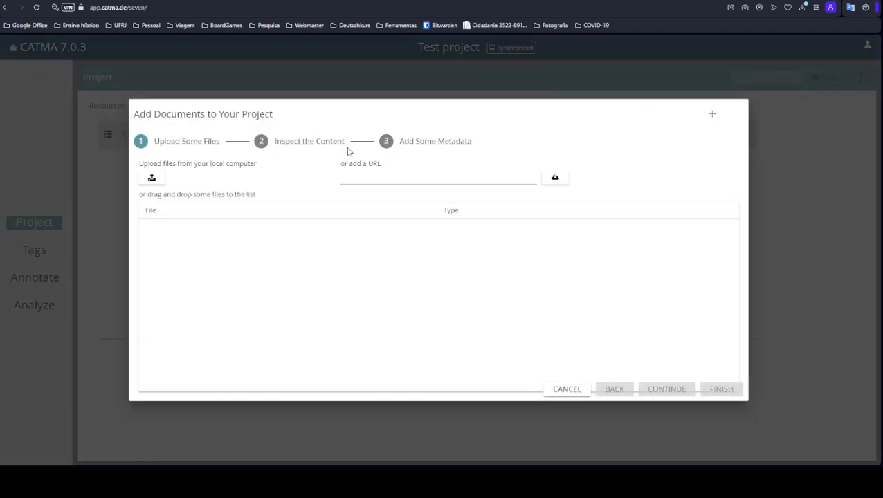
mouse_move(224, 180)
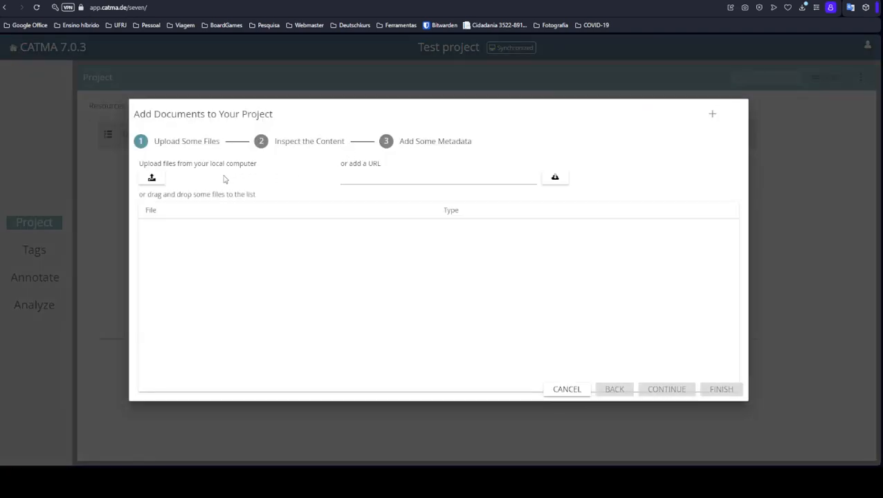
mouse_move(313, 184)
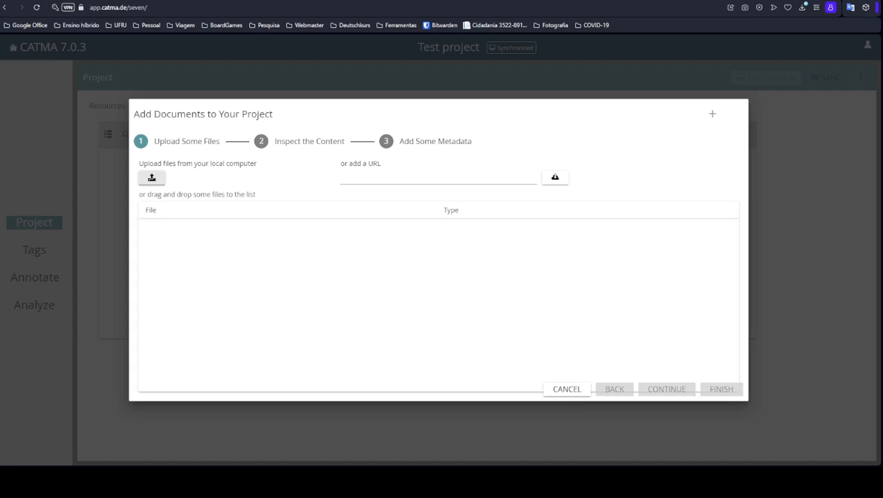
left_click(150, 177)
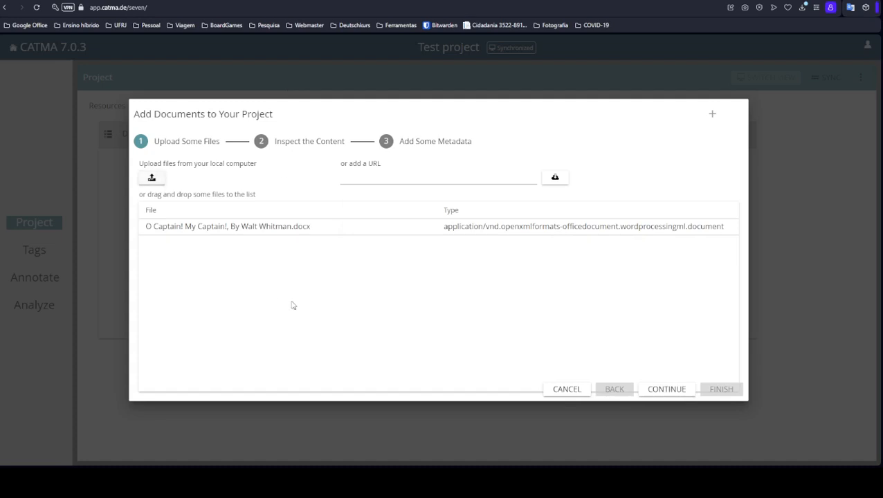
mouse_move(458, 237)
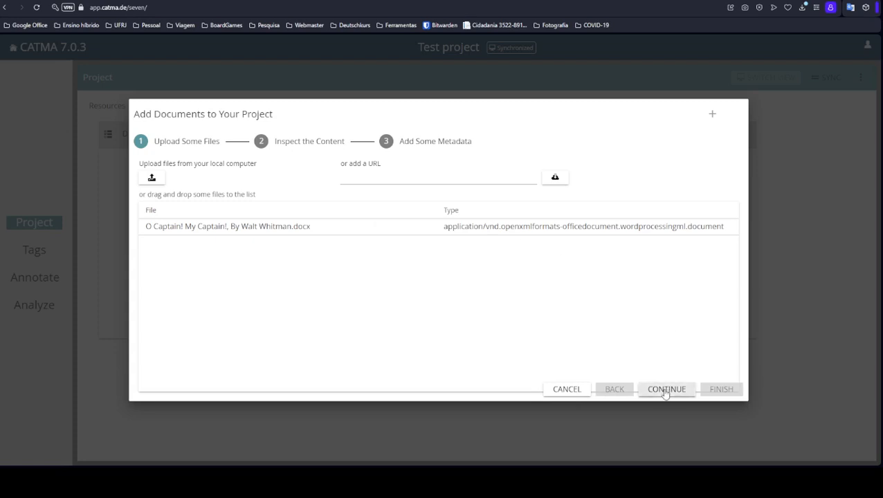
Continue to Inspect the Content and scroll through the poem's English text preview.
left_click(665, 389)
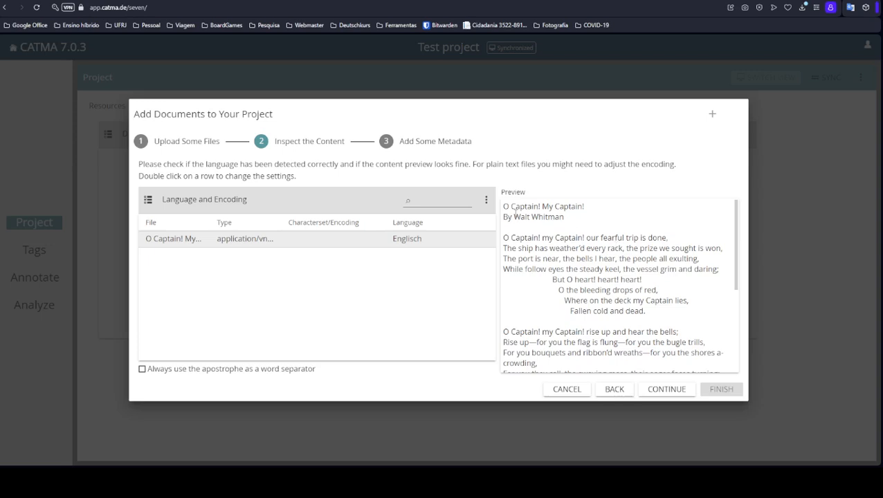
scroll("down", 3)
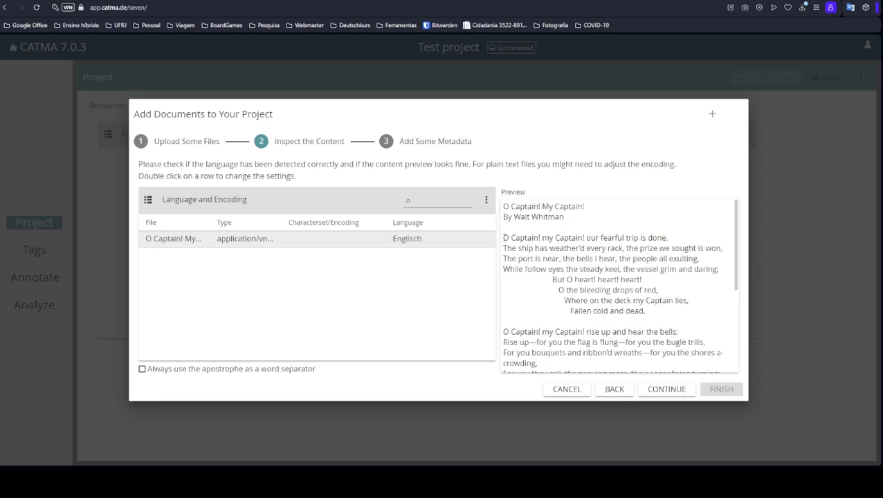
mouse_move(653, 311)
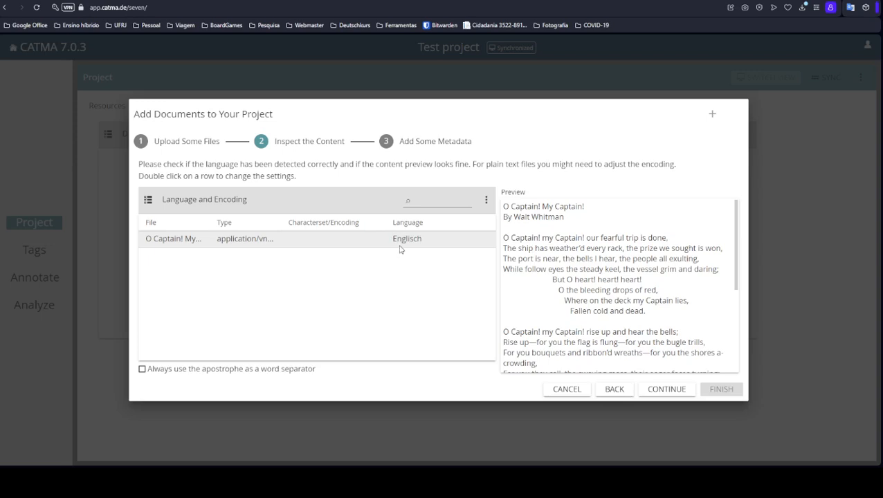
mouse_move(413, 281)
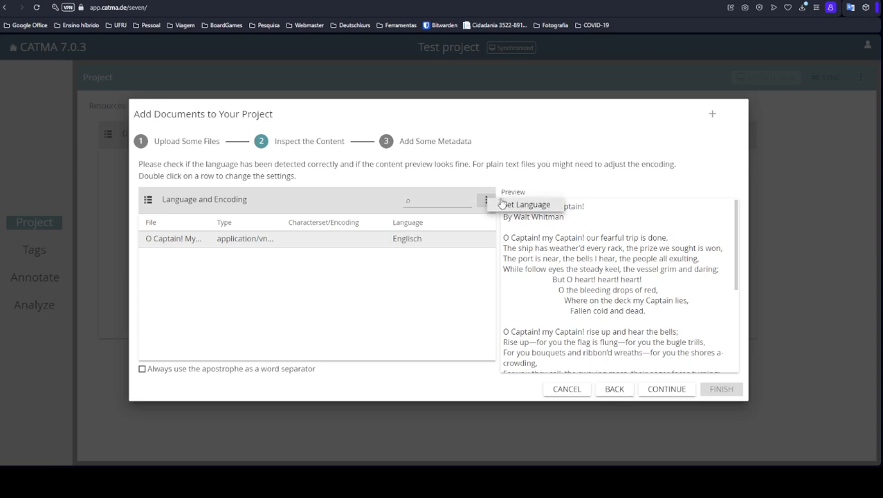
left_click(527, 204)
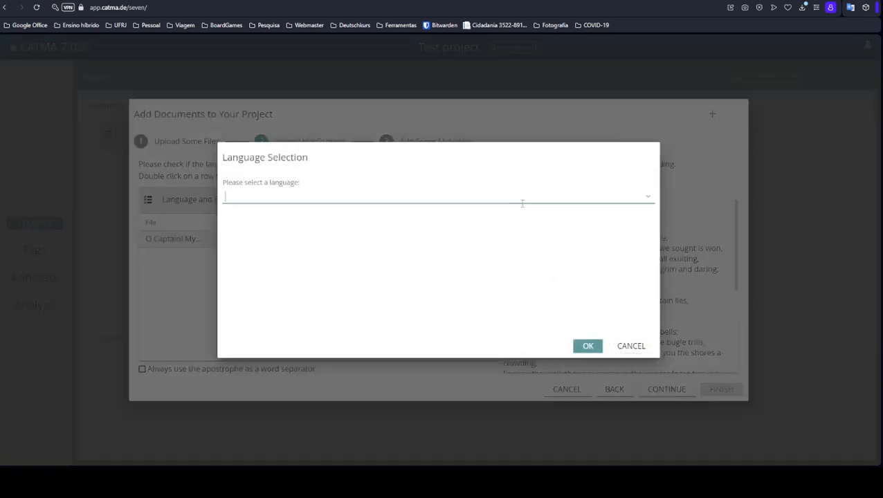
left_click(647, 197)
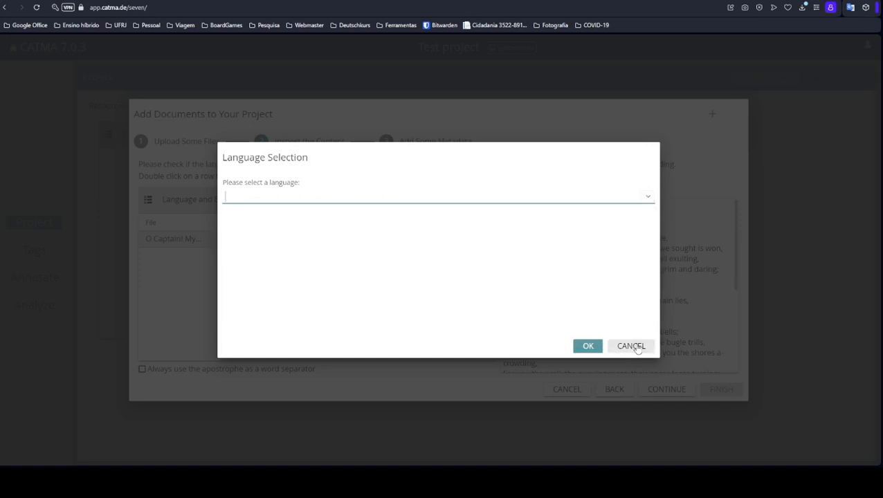
left_click(587, 345)
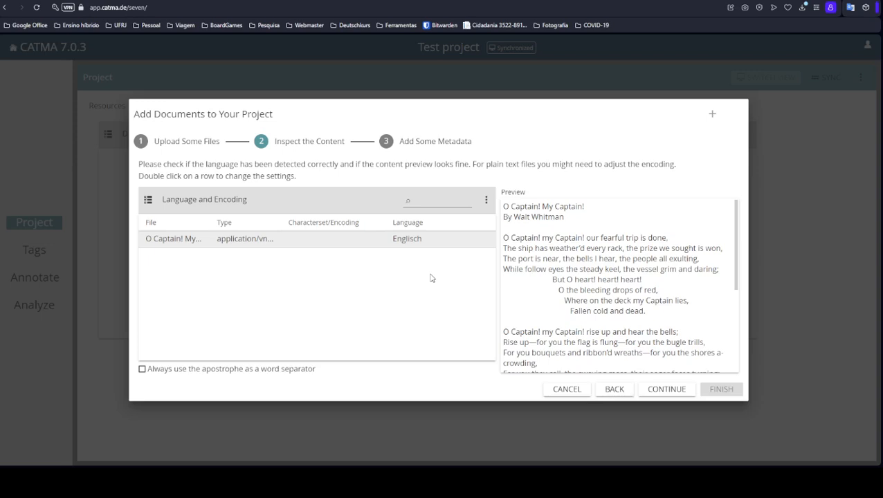
Continue to the metadata step and enter Walt Whitman as author.
left_click(666, 389)
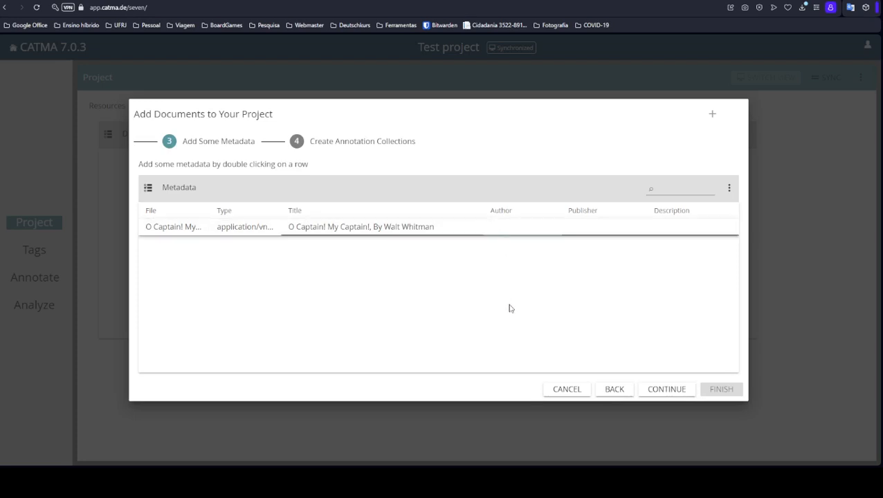
type("W")
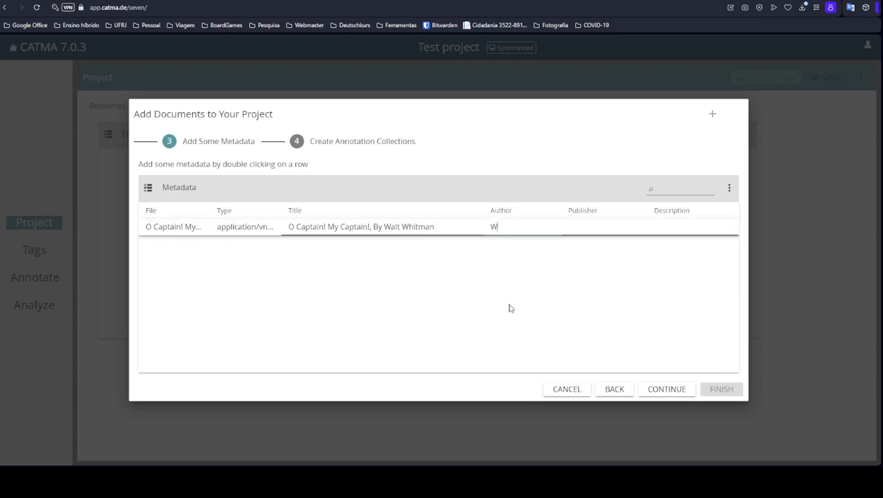
type("alt Whitman")
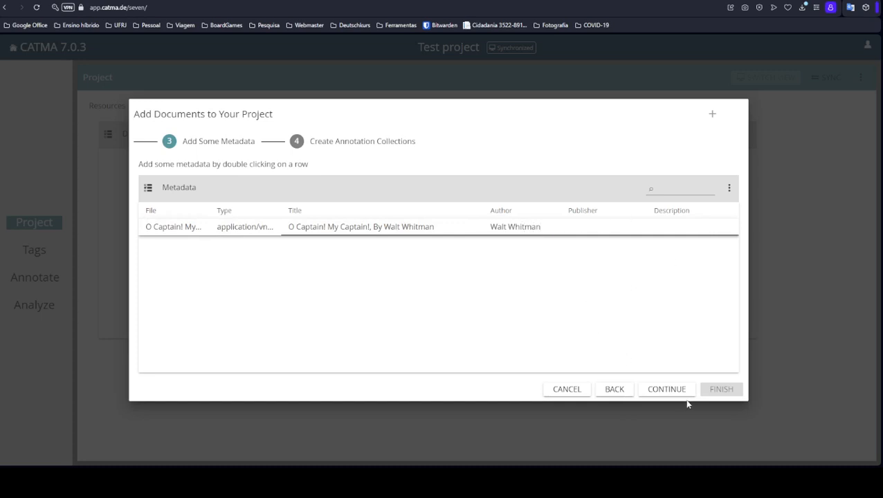
Continue to Create Annotation Collections and set the name pattern to 'Mario's annoations'.
left_click(666, 388)
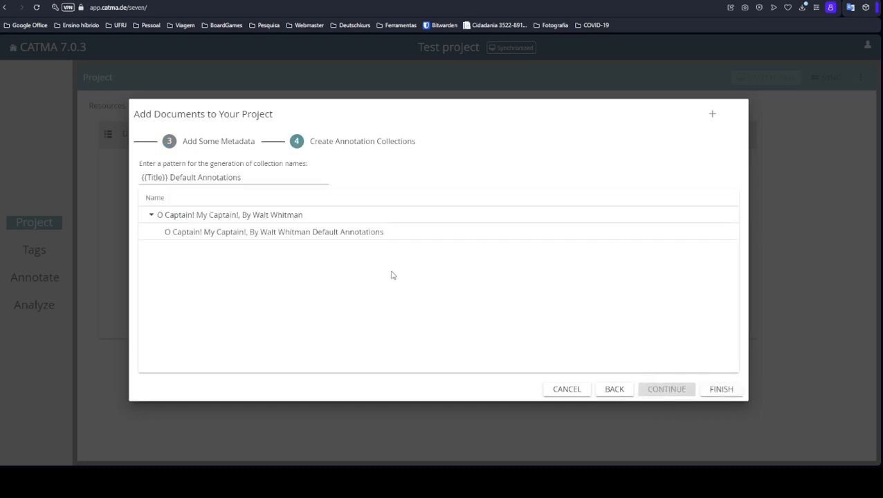
mouse_move(341, 154)
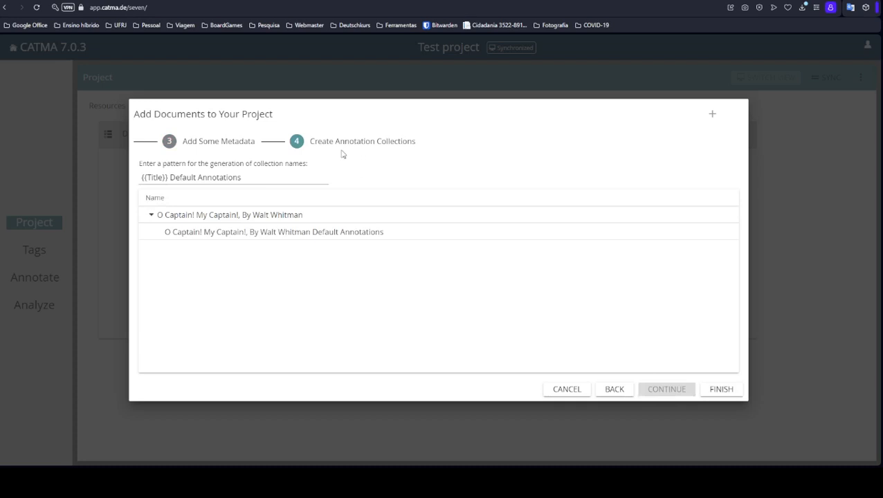
mouse_move(477, 139)
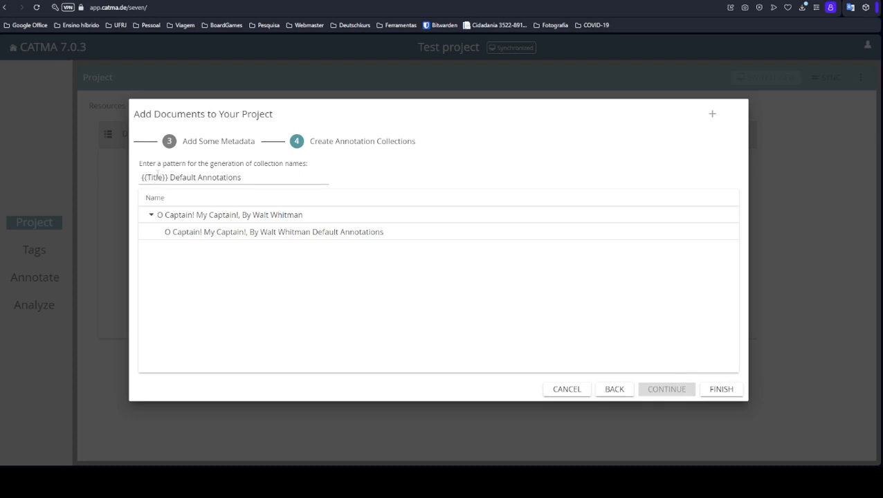
mouse_move(245, 231)
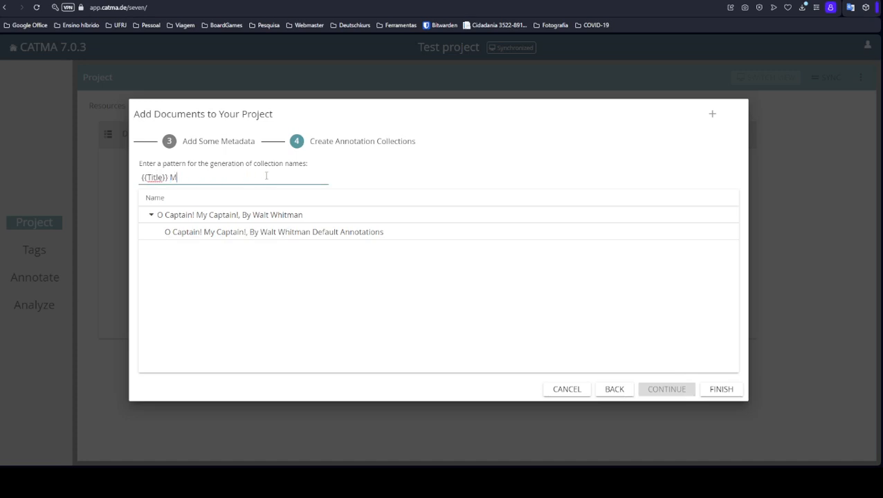
type("ario")
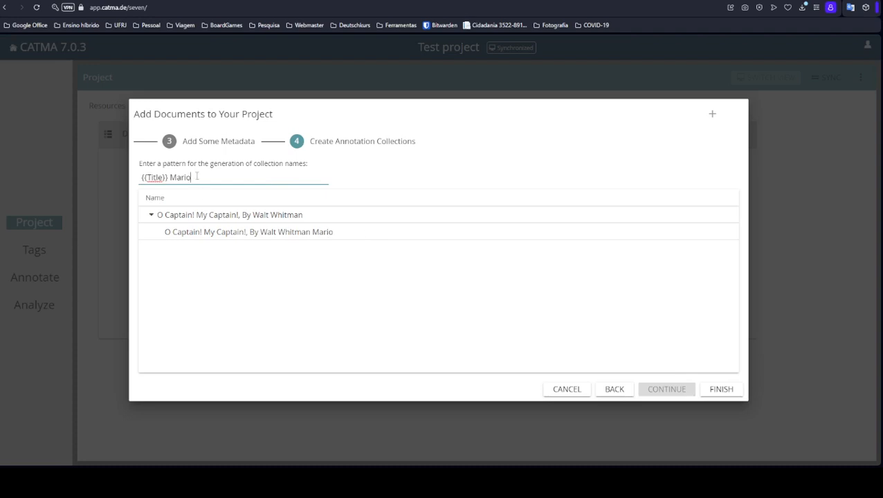
type("M")
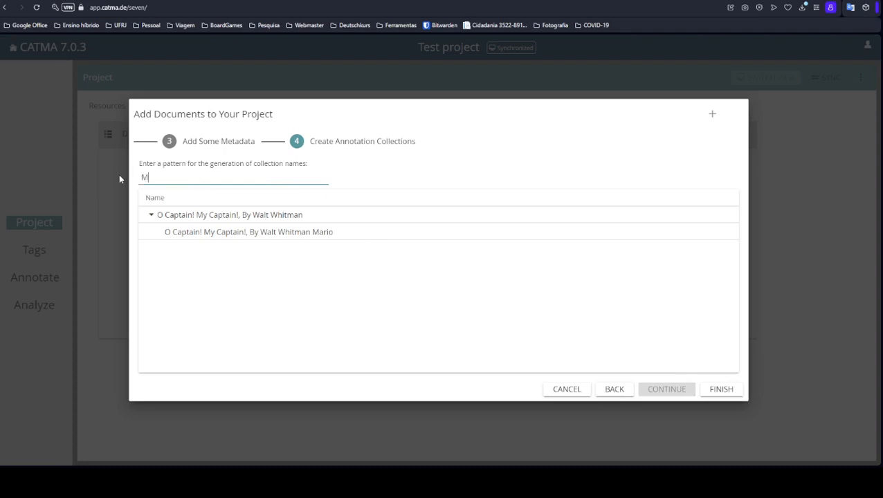
type("ario's annoations")
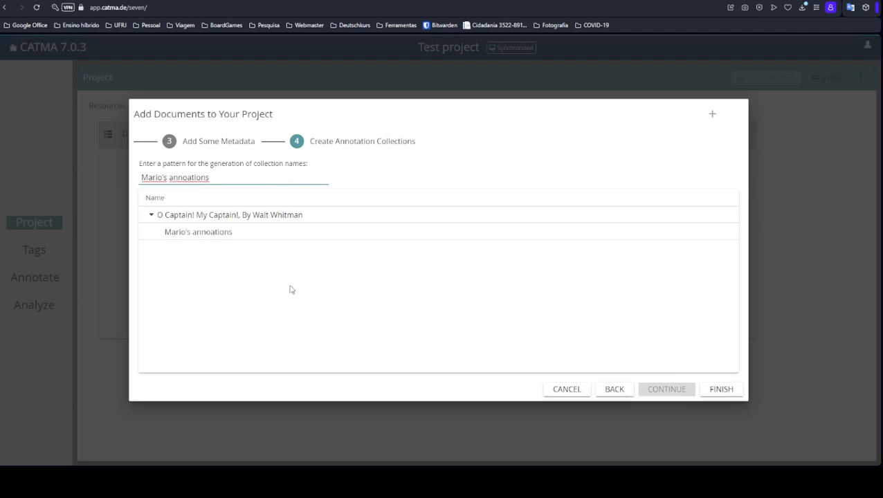
mouse_move(695, 324)
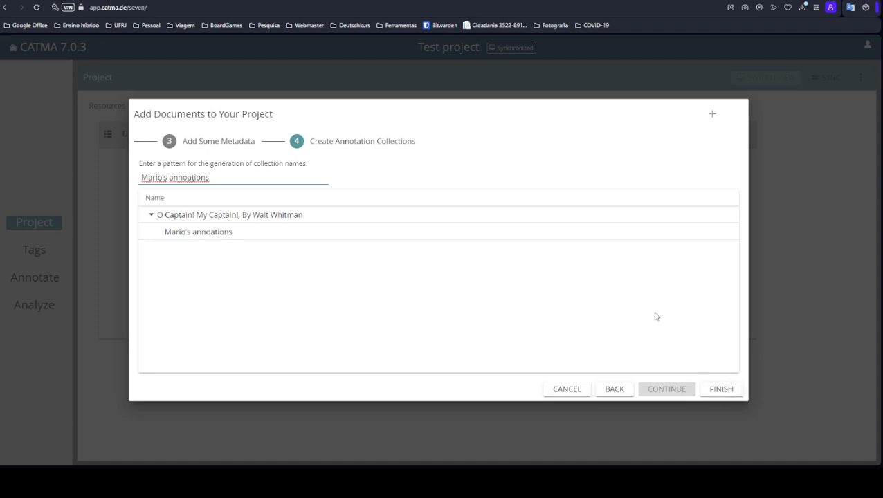
Step back through metadata to the Upload Some Files step.
left_click(208, 177)
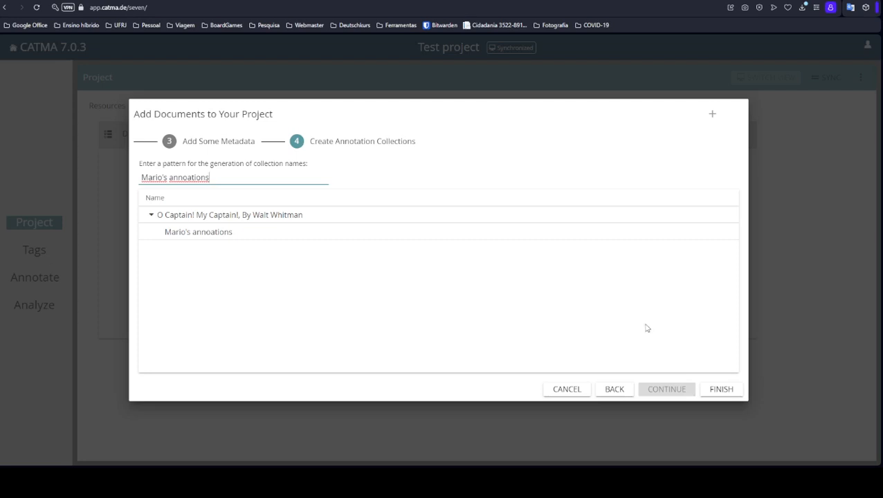
mouse_move(616, 380)
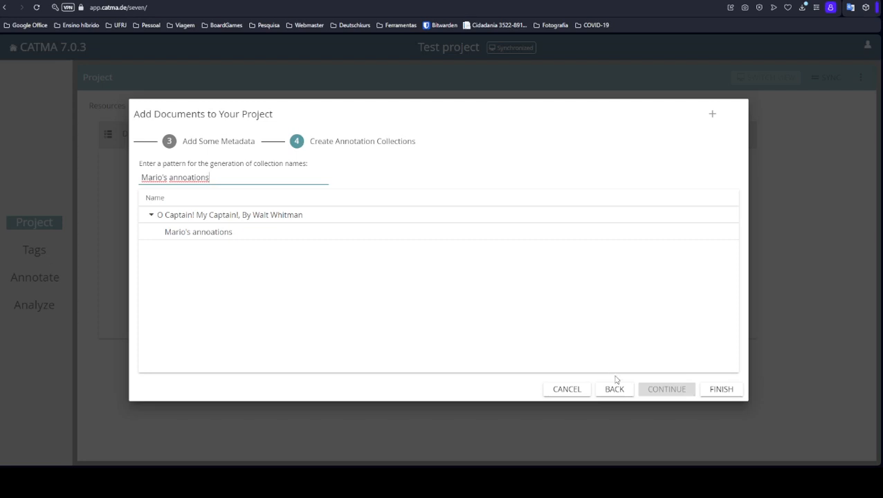
left_click(614, 389)
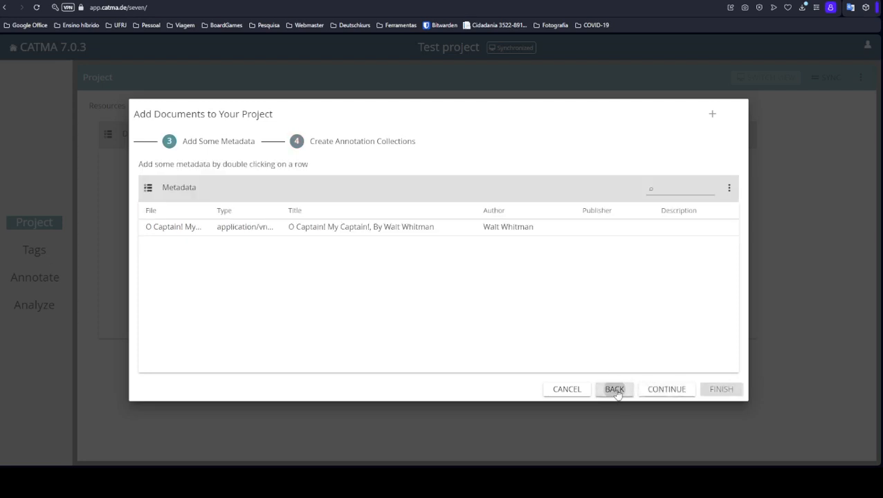
left_click(614, 388)
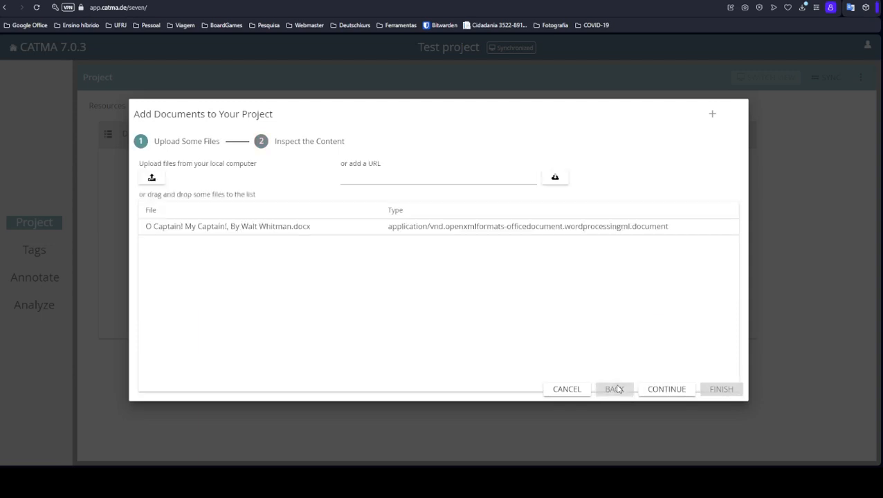
mouse_move(496, 247)
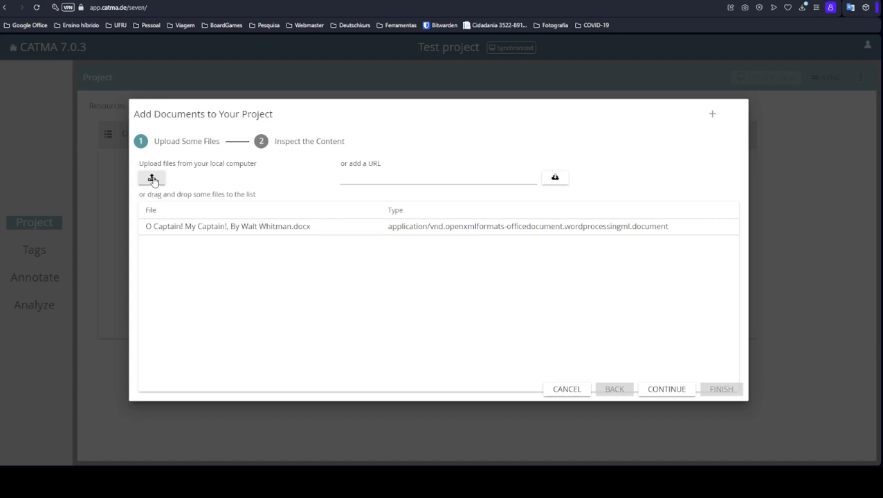
mouse_move(346, 235)
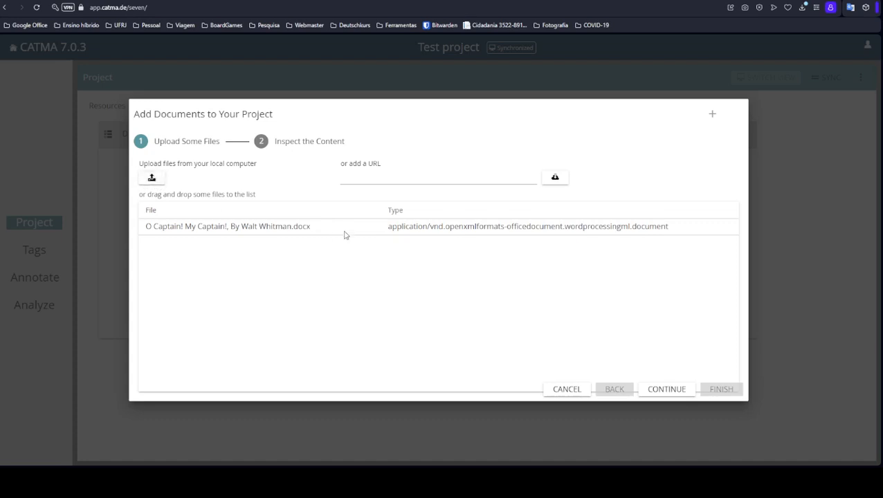
mouse_move(295, 225)
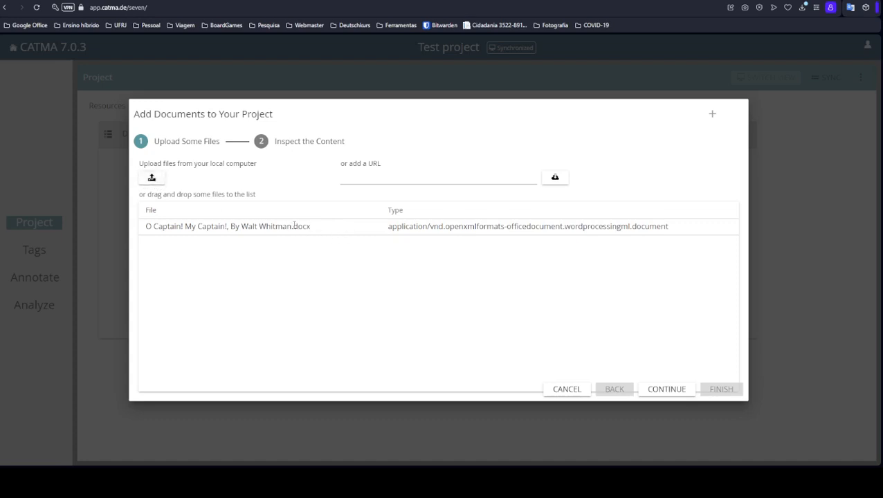
mouse_move(319, 230)
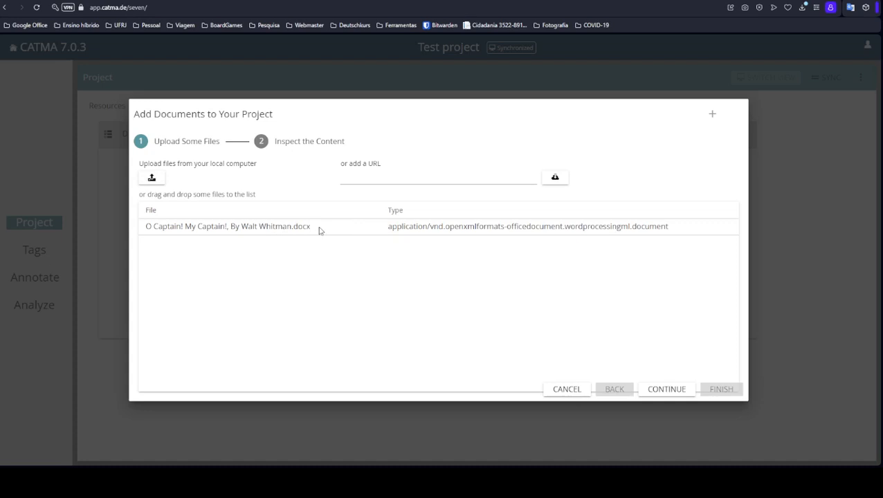
mouse_move(296, 229)
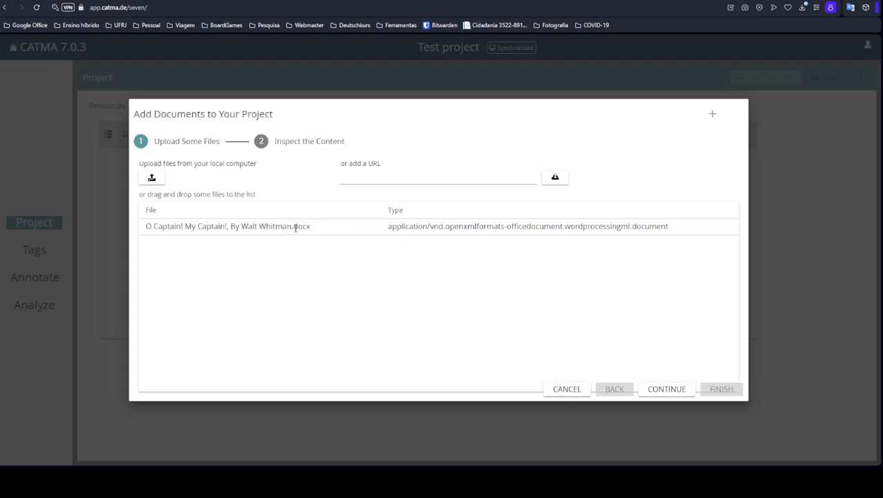
mouse_move(323, 228)
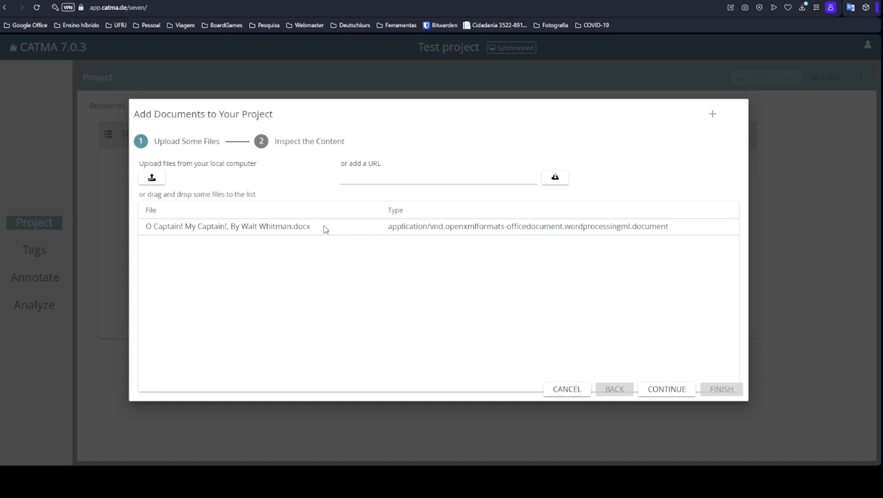
mouse_move(217, 206)
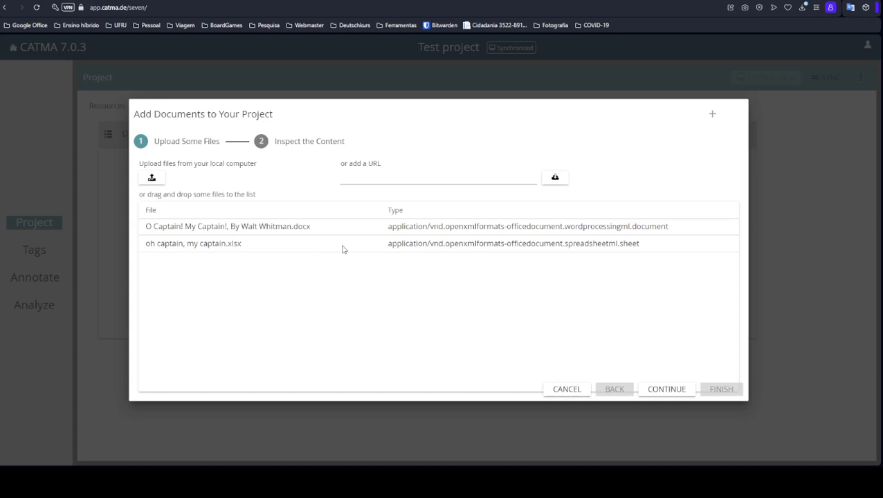
mouse_move(652, 253)
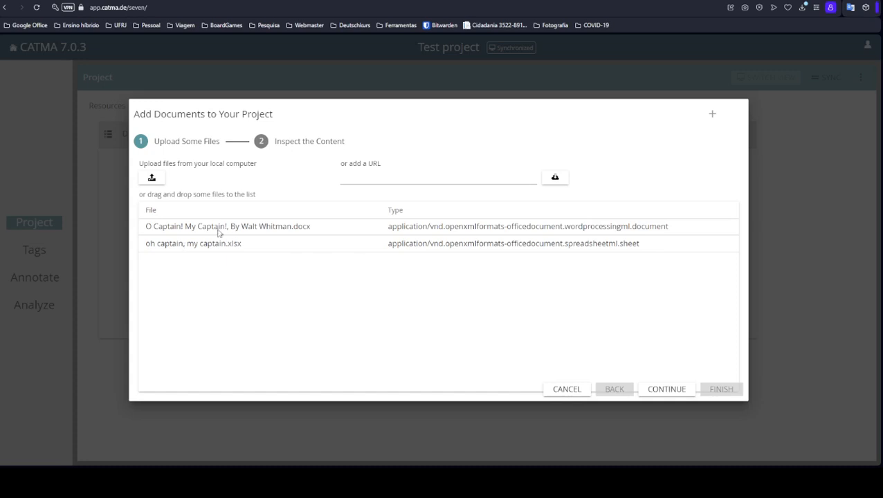
mouse_move(321, 230)
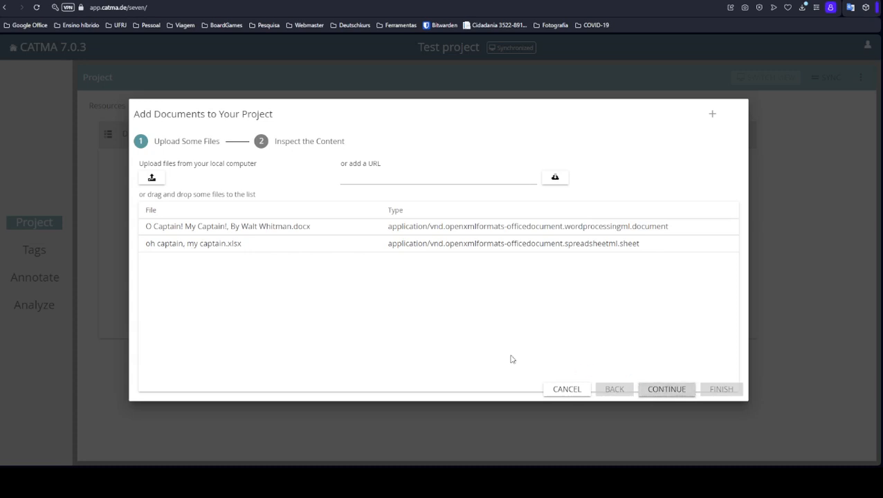
Continue to inspect the content of both uploaded files.
left_click(666, 389)
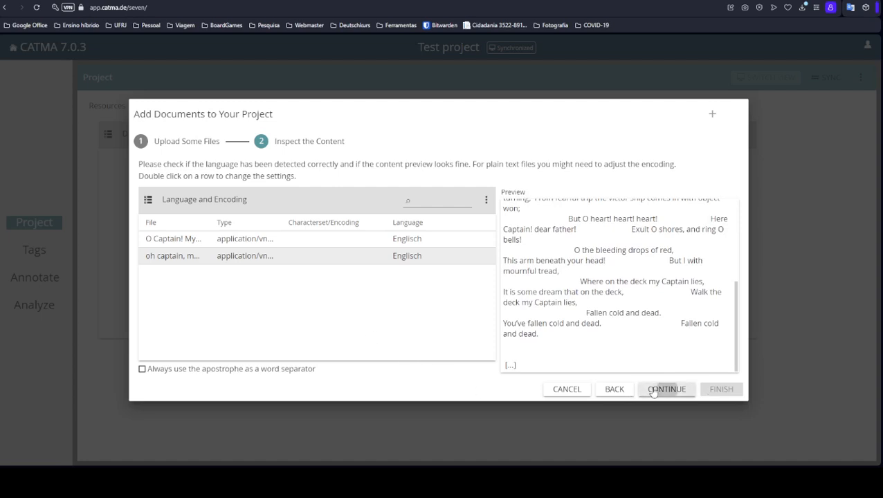
Continue through metadata to the annotation collections step and finish adding both documents.
left_click(666, 389)
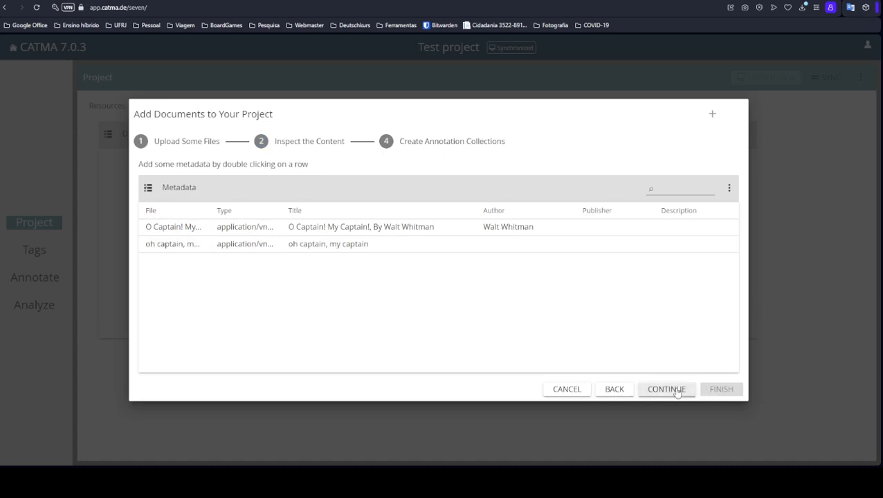
left_click(665, 389)
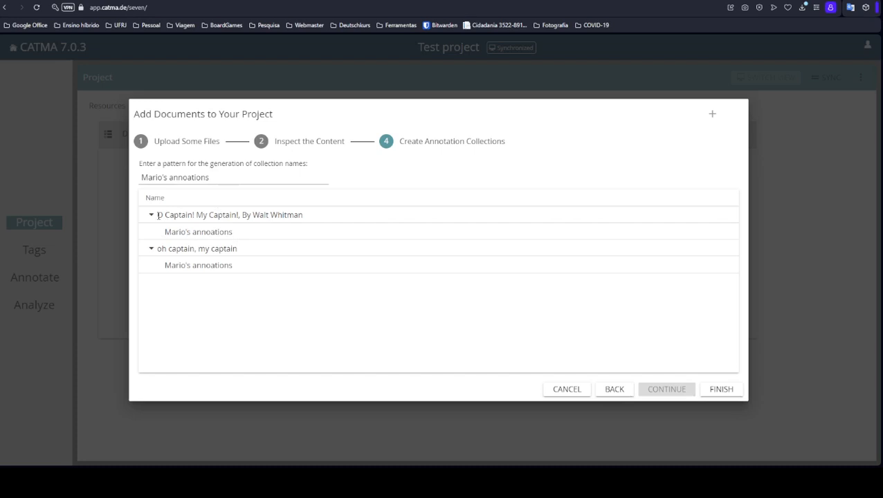
double_click(229, 214)
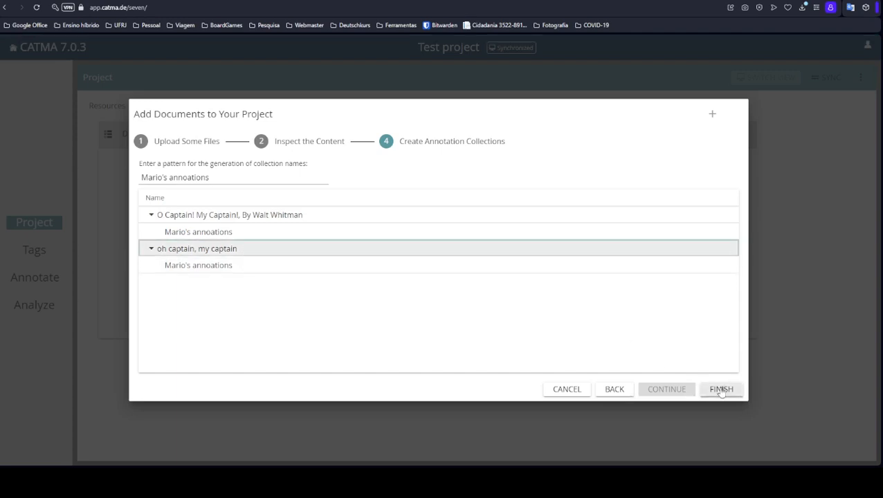
left_click(721, 389)
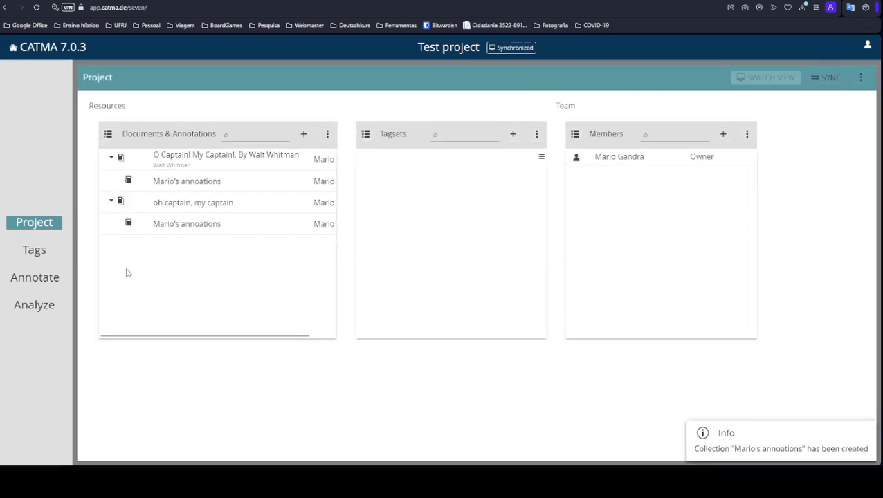
mouse_move(292, 165)
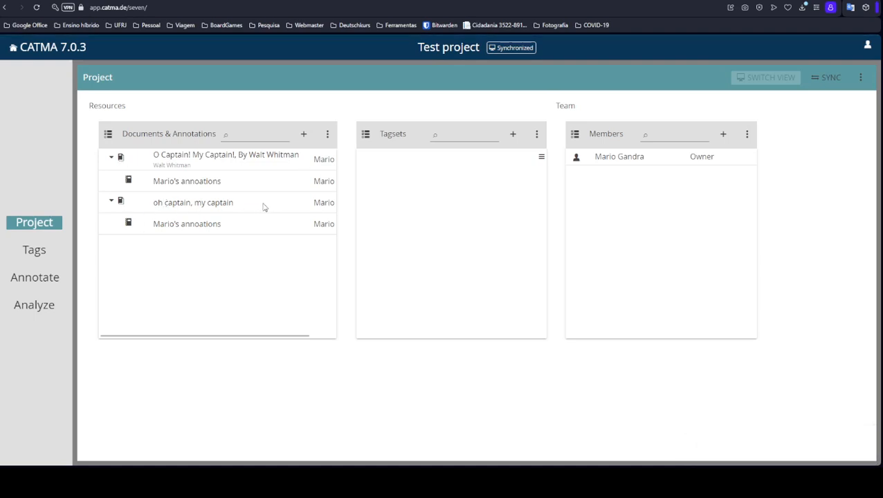
mouse_move(223, 189)
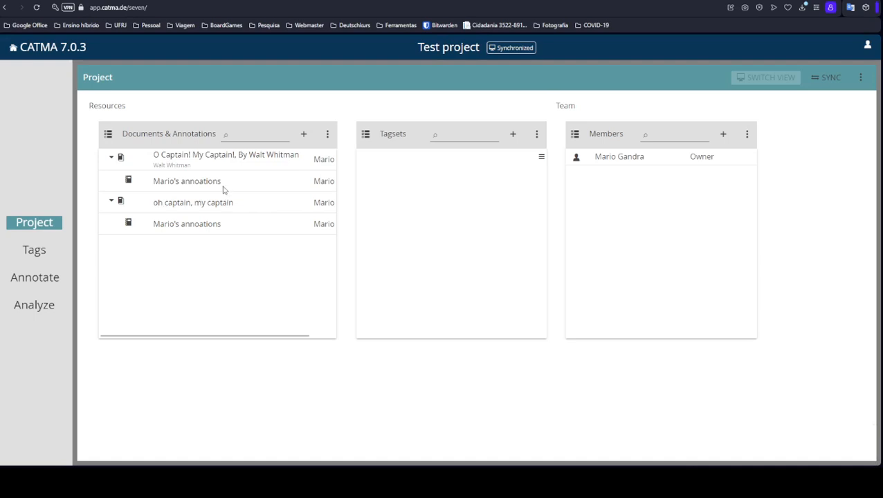
mouse_move(227, 186)
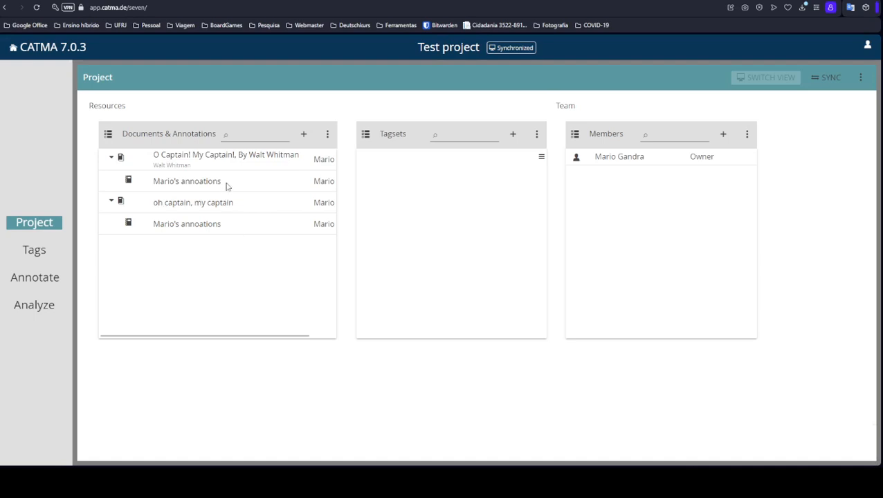
mouse_move(231, 185)
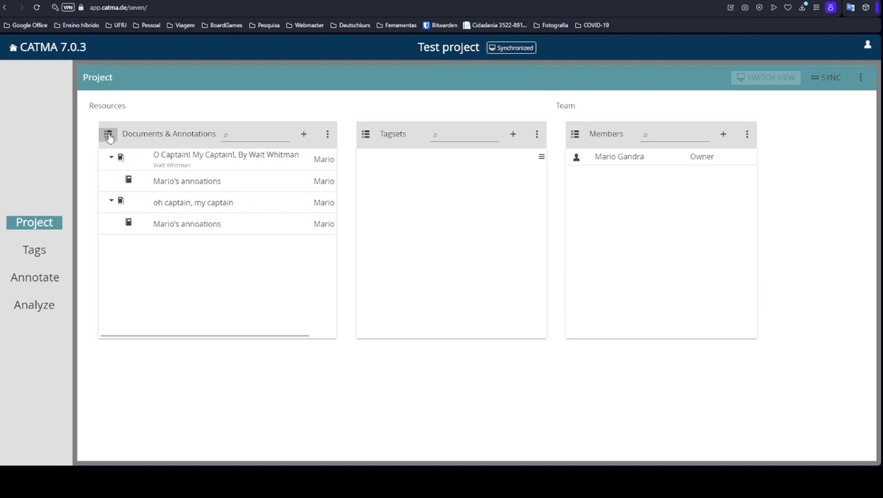
Select and delete the 'Mario's annoations' collection under 'oh captain, my captain'.
left_click(108, 134)
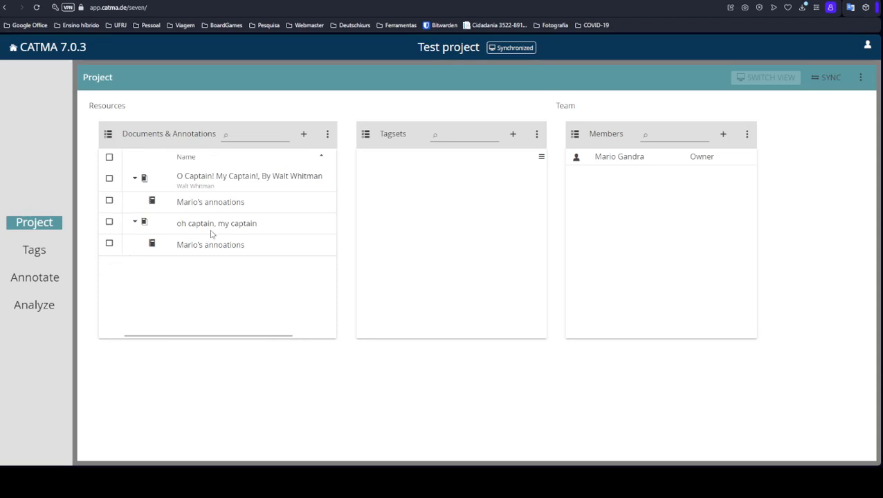
mouse_move(118, 233)
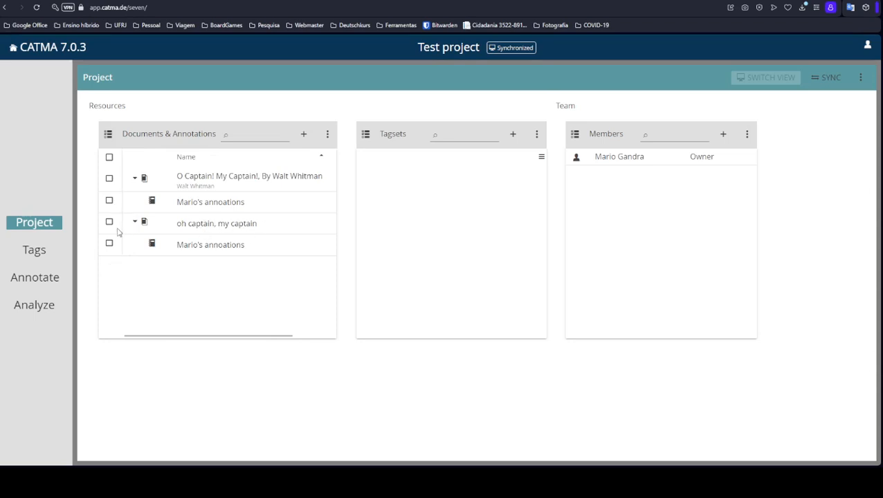
left_click(109, 222)
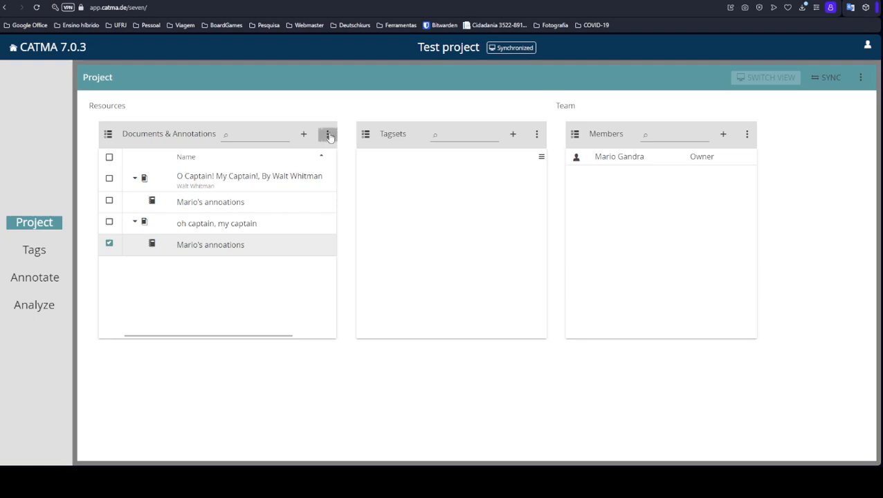
left_click(327, 133)
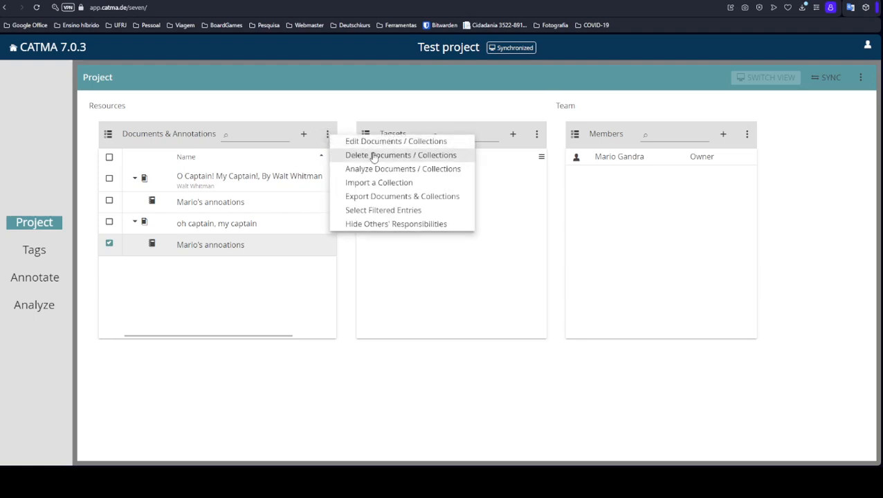
mouse_move(386, 157)
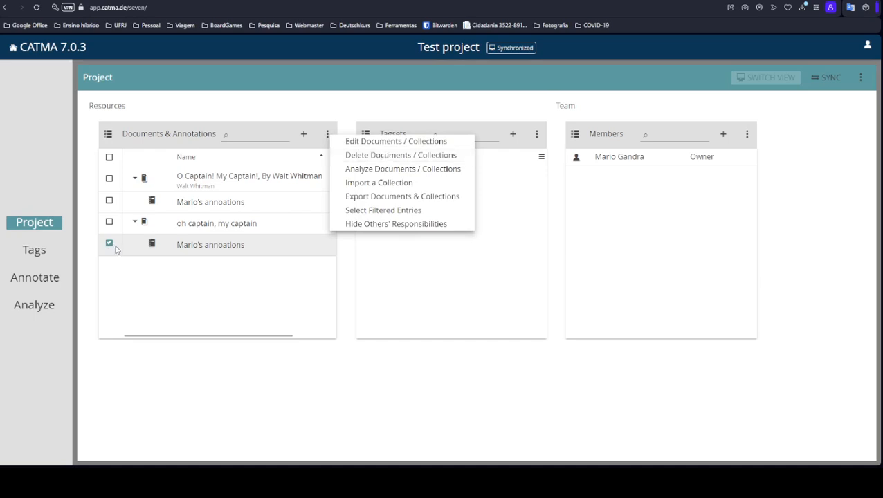
mouse_move(370, 155)
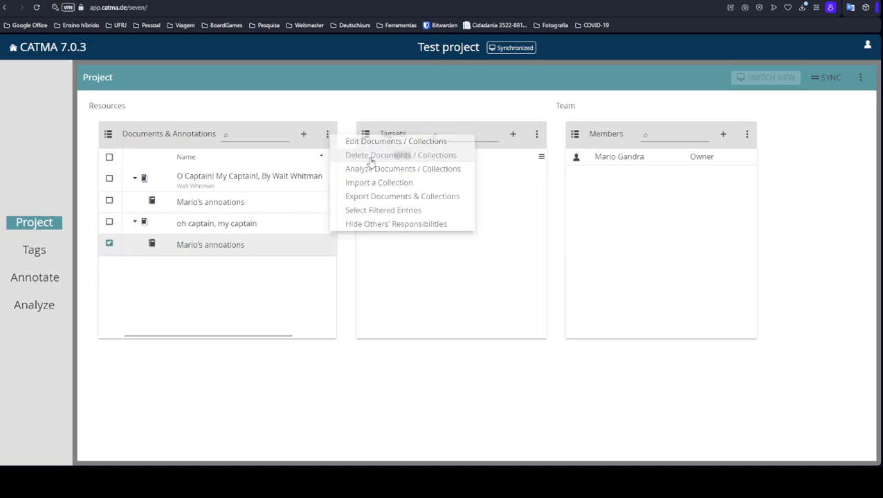
left_click(400, 154)
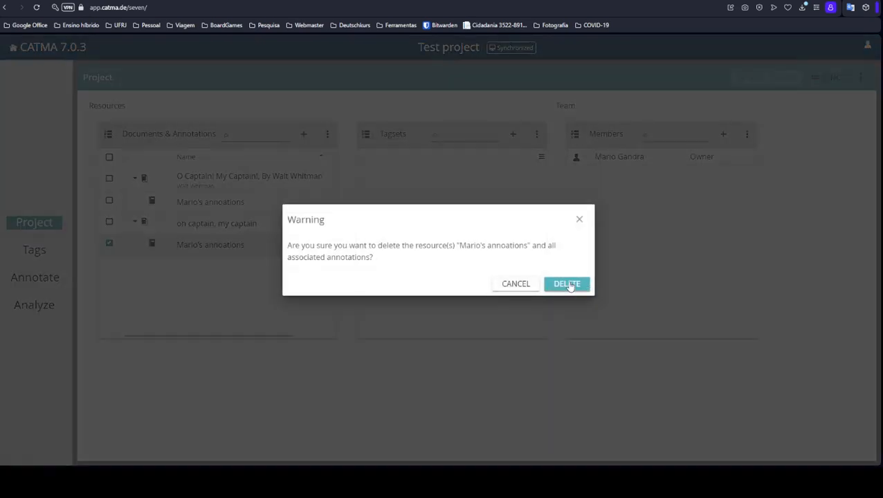
left_click(566, 284)
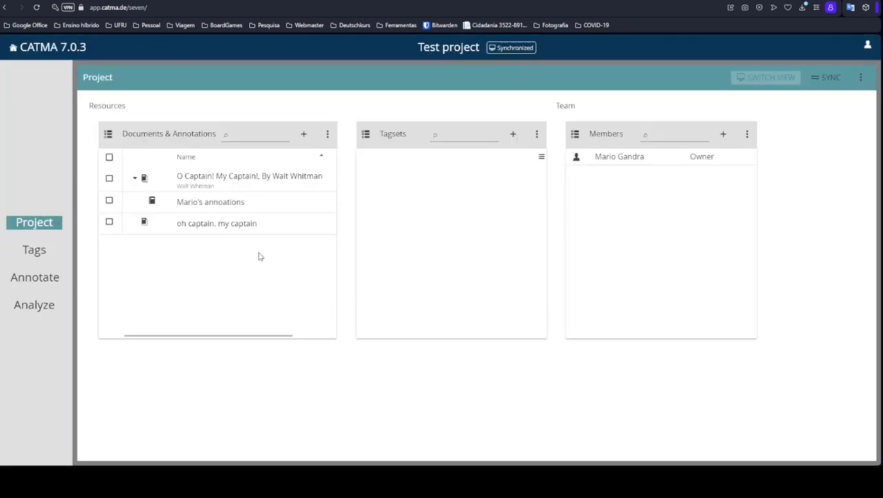
left_click(108, 222)
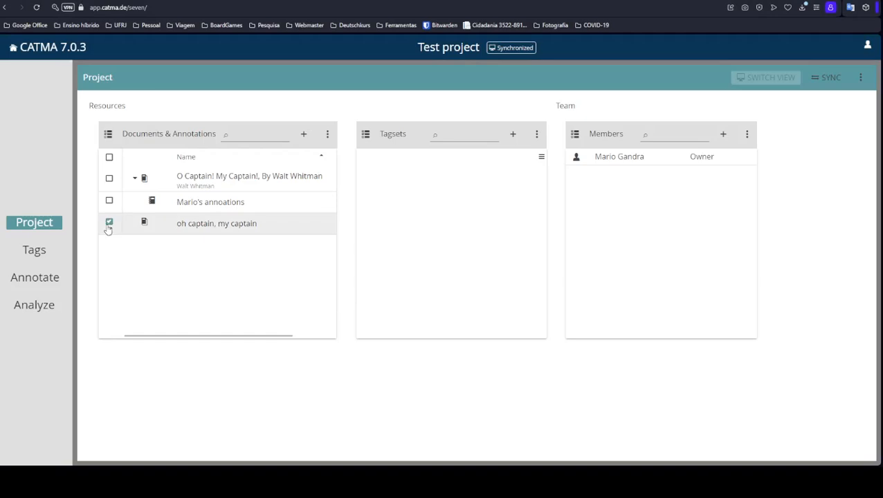
left_click(328, 134)
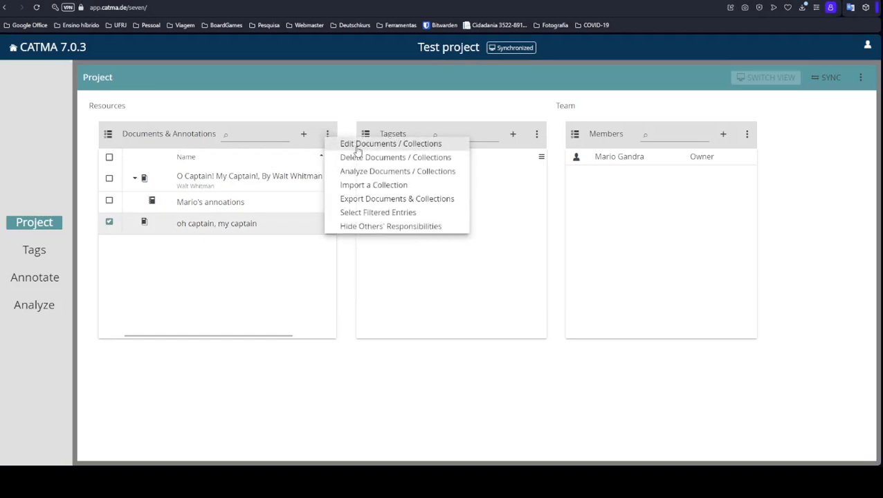
left_click(391, 143)
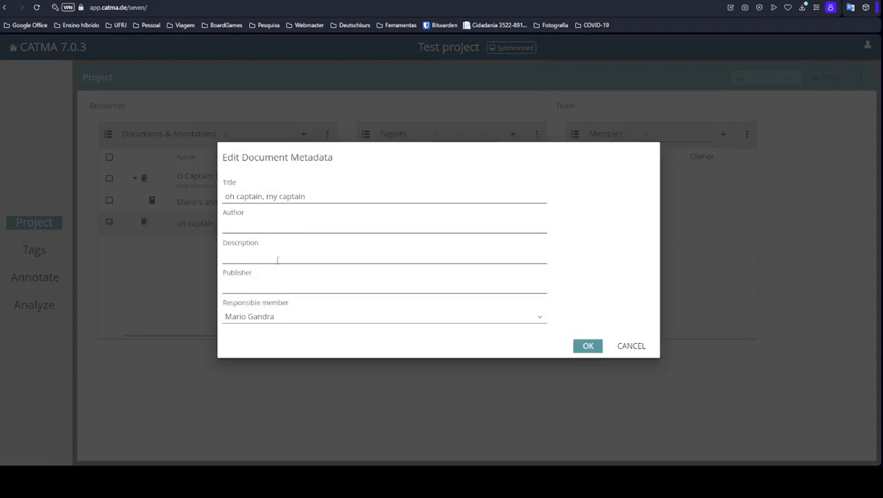
mouse_move(508, 316)
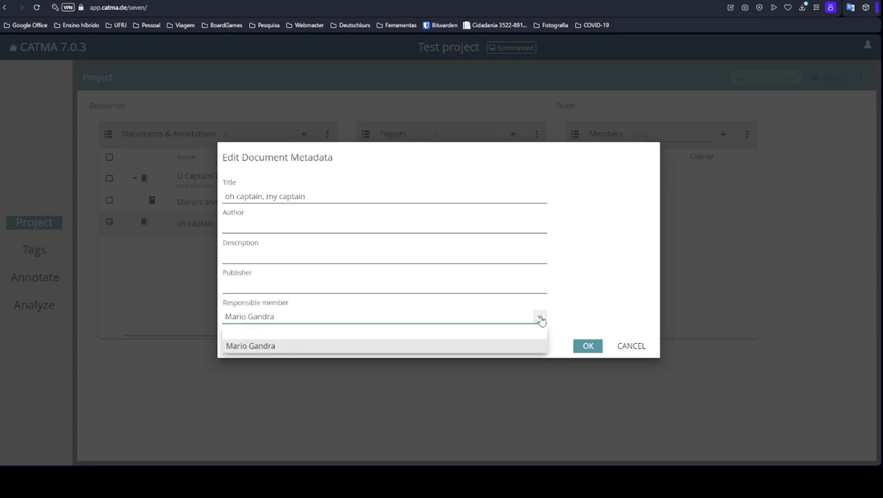
left_click(249, 345)
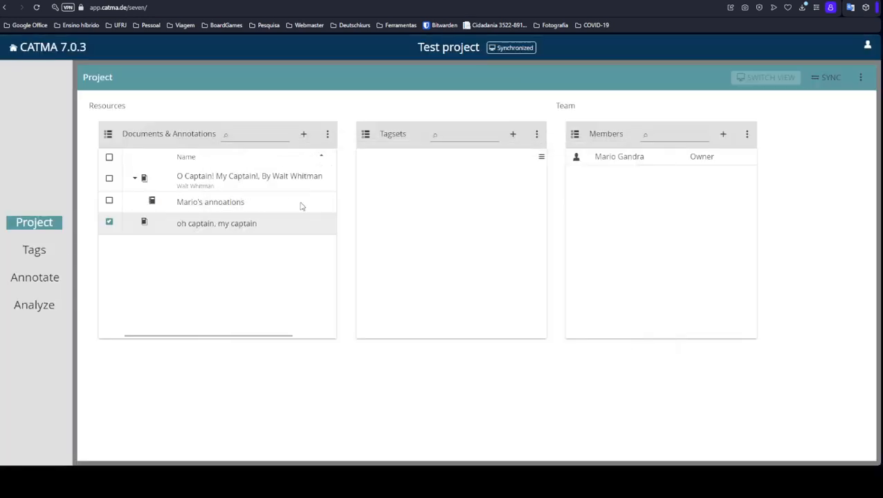
Delete the selected 'oh captain, my captain' document via Delete Documents / Collections.
left_click(327, 134)
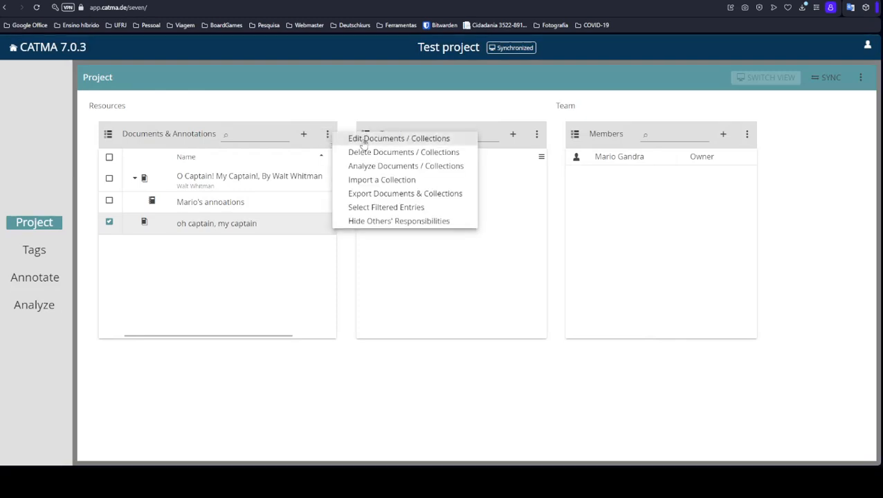
left_click(402, 152)
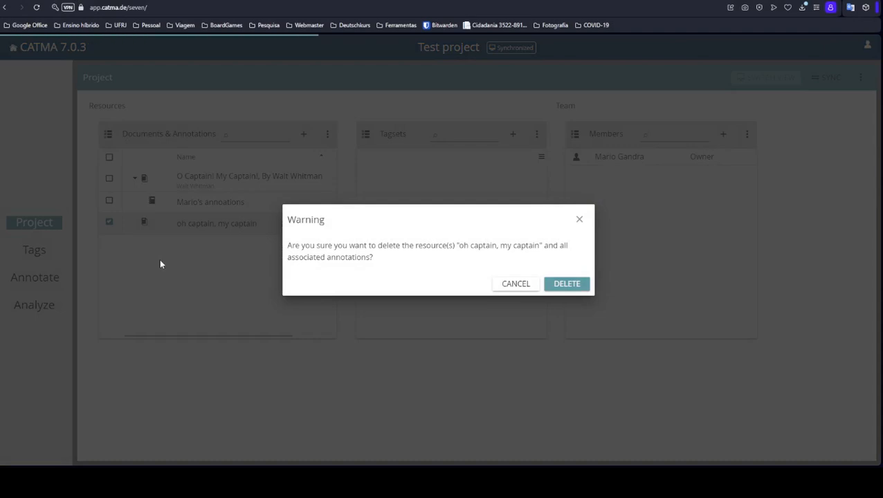
left_click(566, 284)
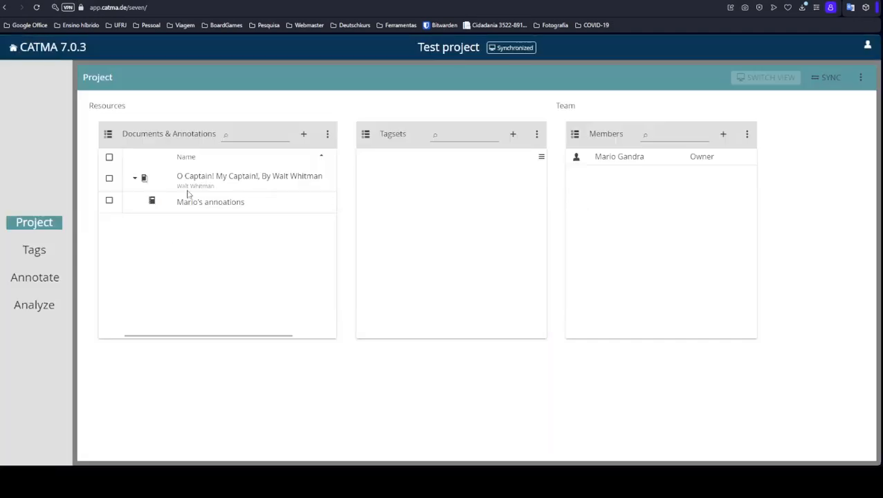
mouse_move(212, 202)
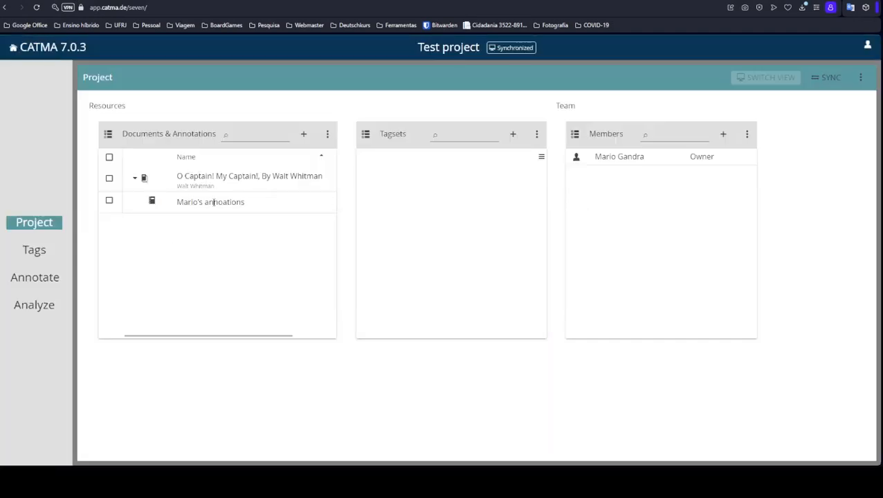
mouse_move(246, 207)
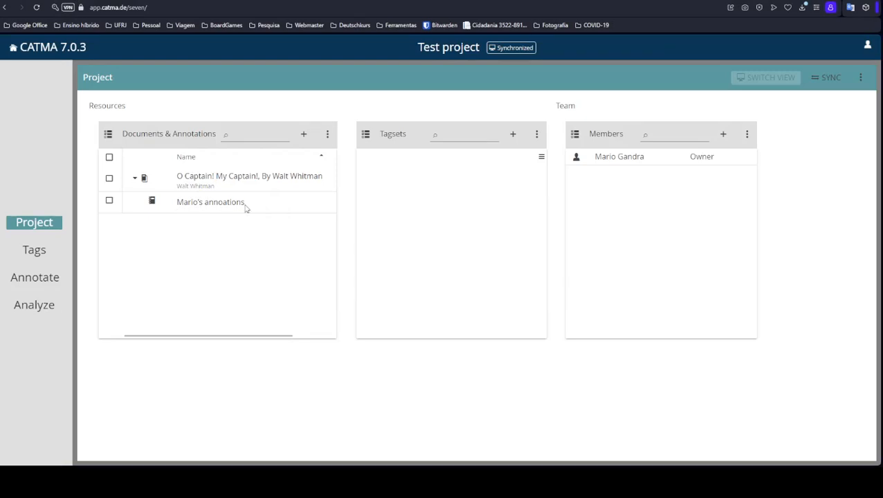
mouse_move(254, 215)
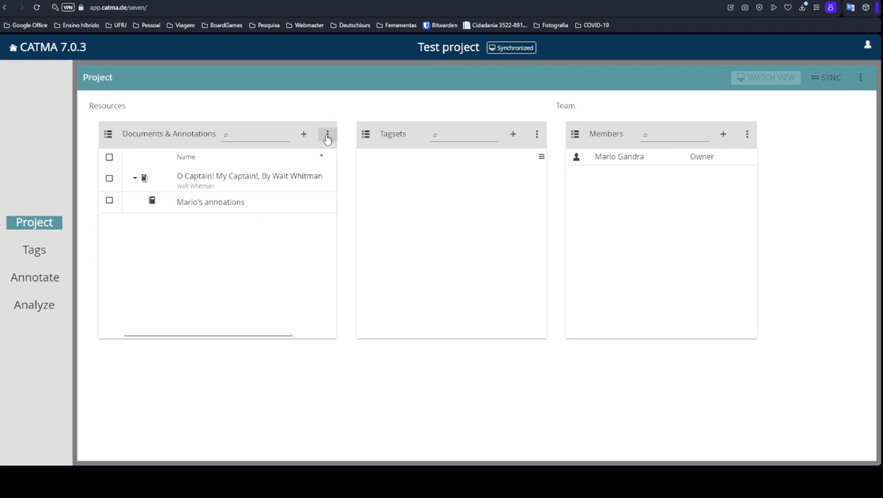
Create an annotation collection named 'Partner's annotation collection' for the Whitman poem.
left_click(328, 133)
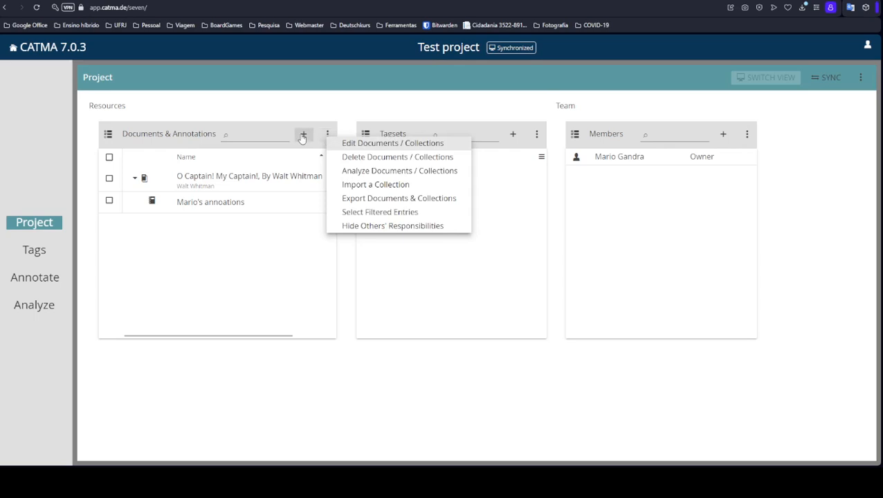
left_click(393, 143)
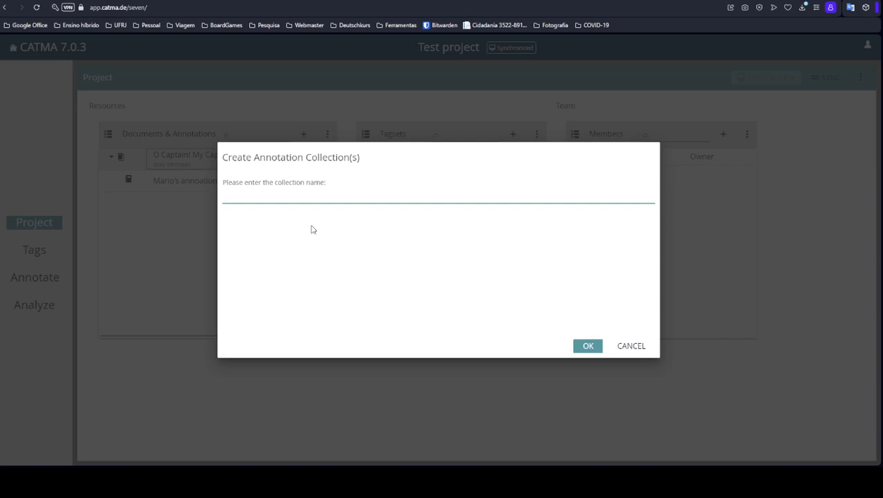
type("Partner's")
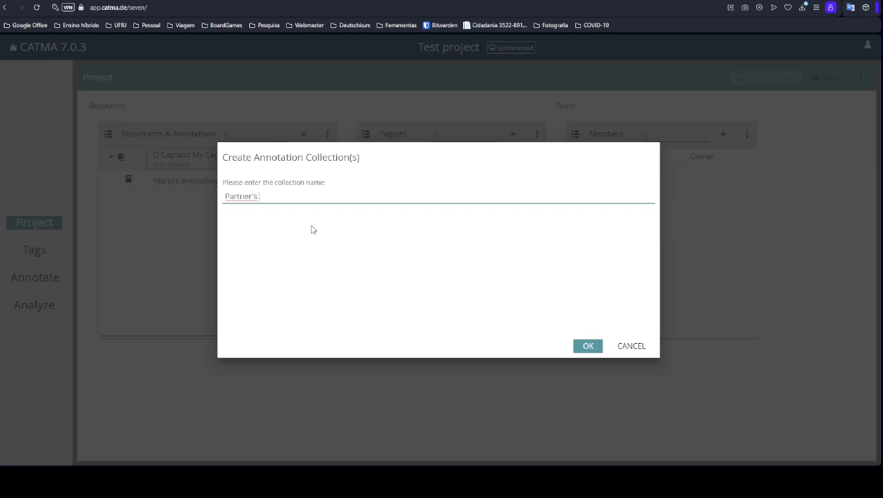
type("annotation")
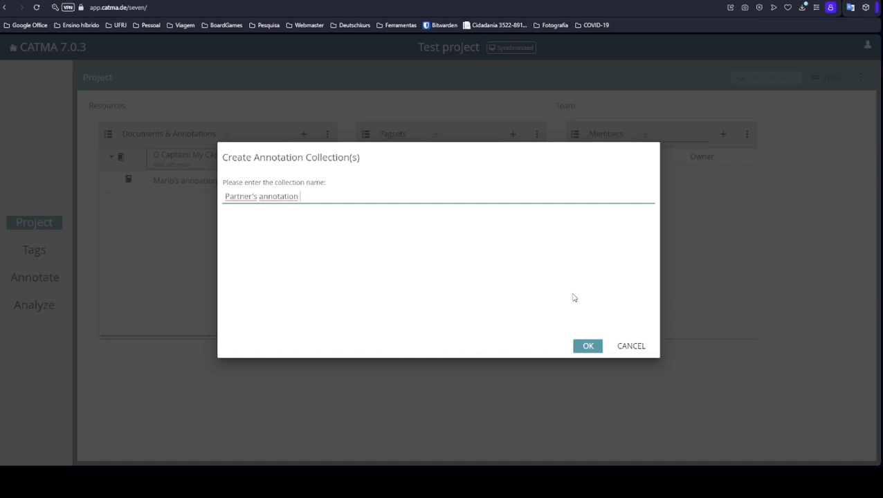
type("collection")
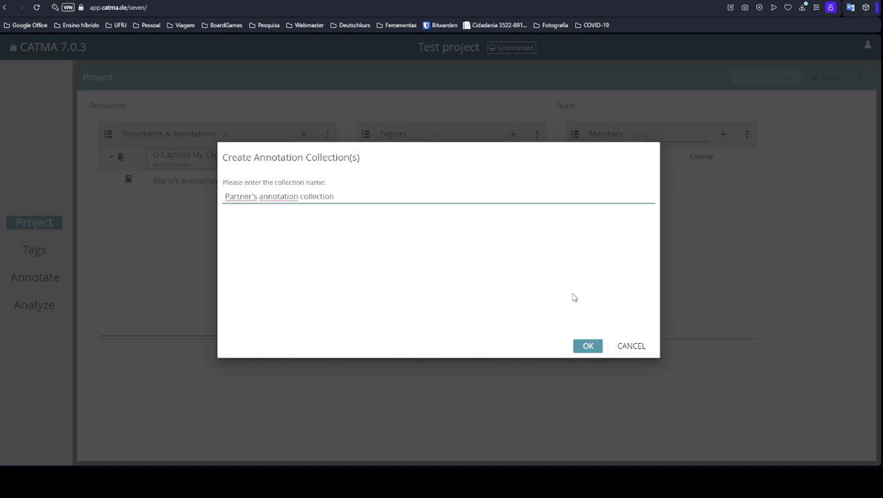
left_click(587, 346)
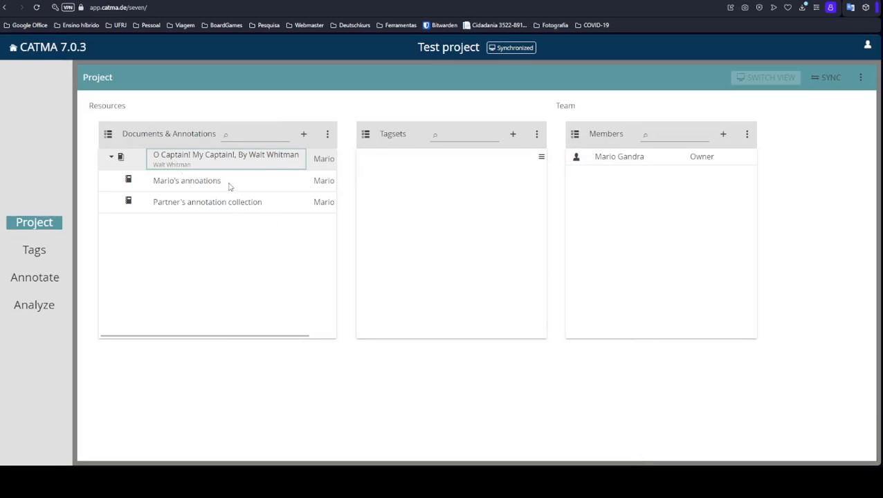
mouse_move(254, 187)
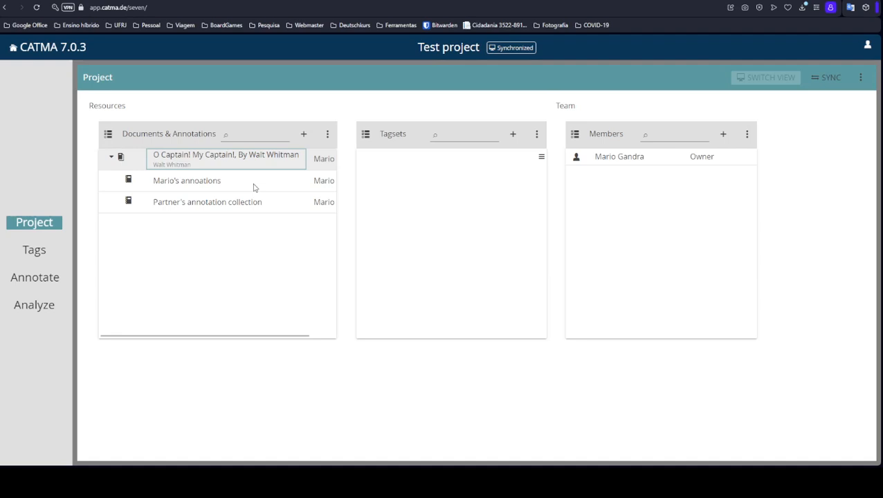
mouse_move(338, 206)
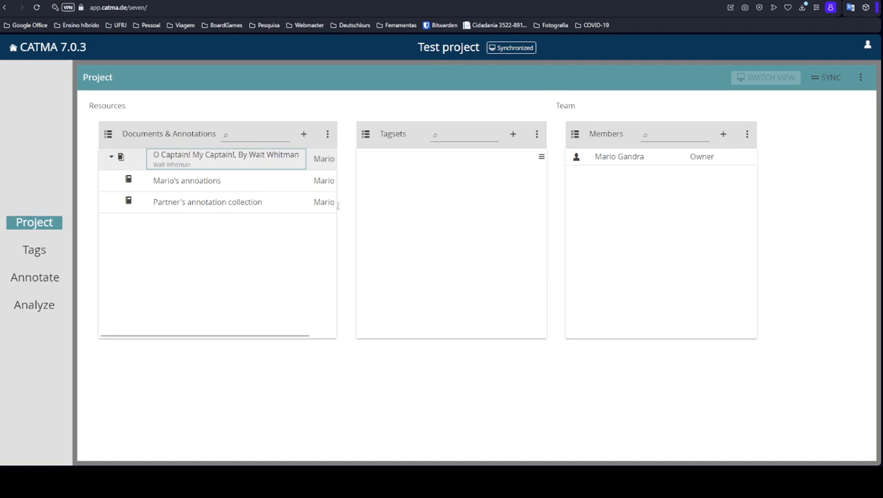
mouse_move(256, 339)
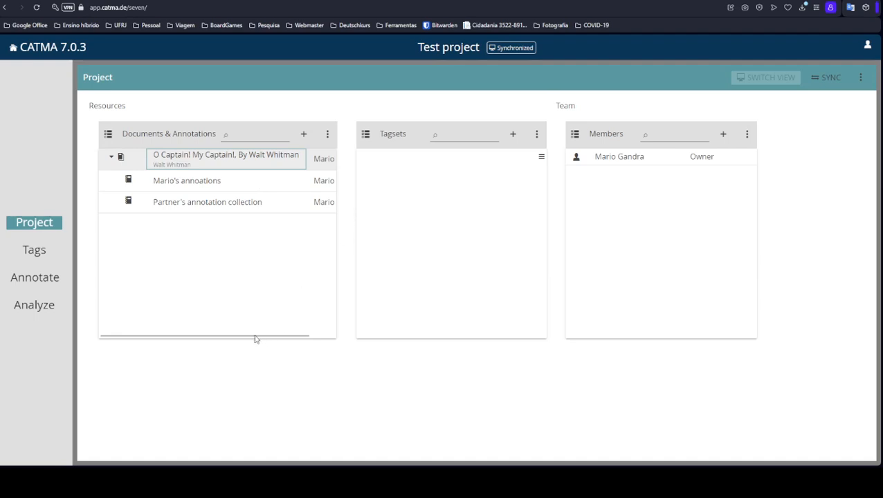